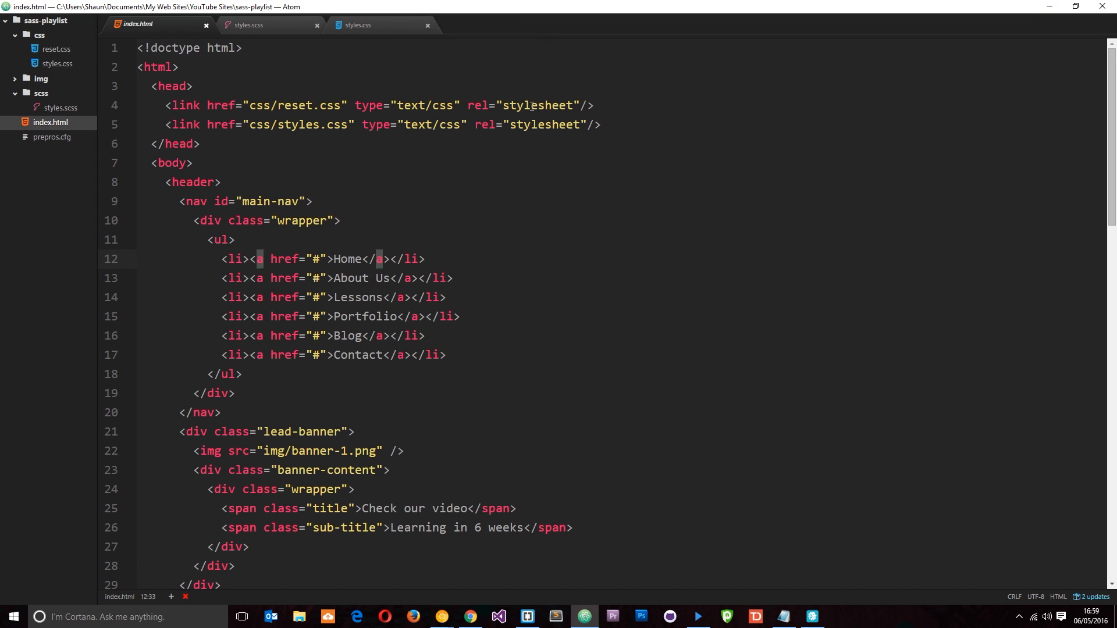
# - Glance at styles.css and index.html, then open css/reset.css and scroll through its rules
pyautogui.click(362, 258)
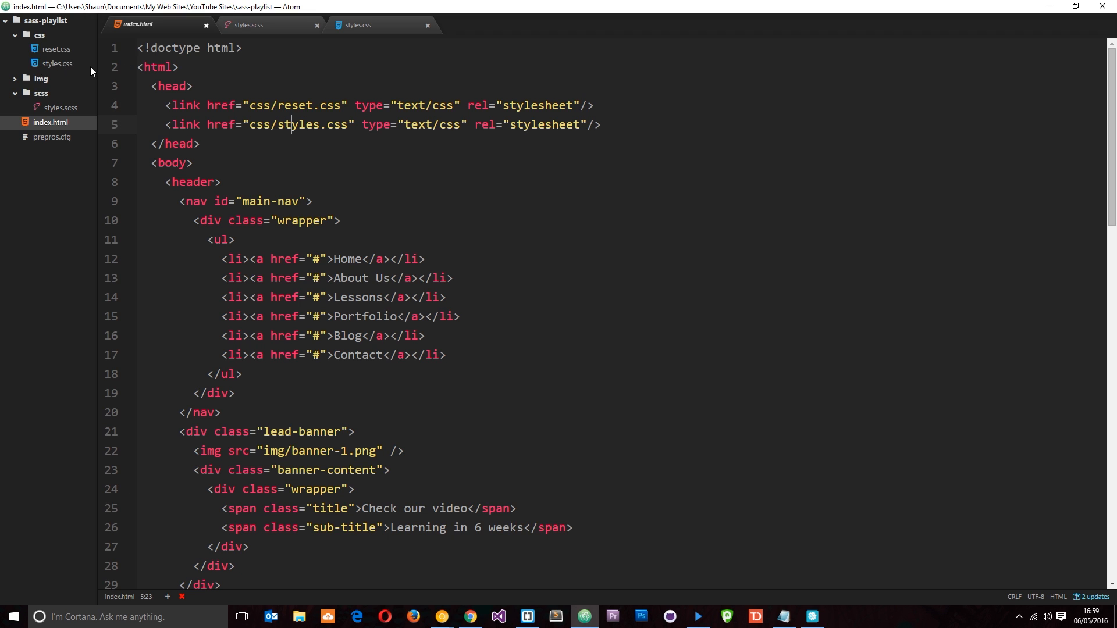
pyautogui.click(57, 64)
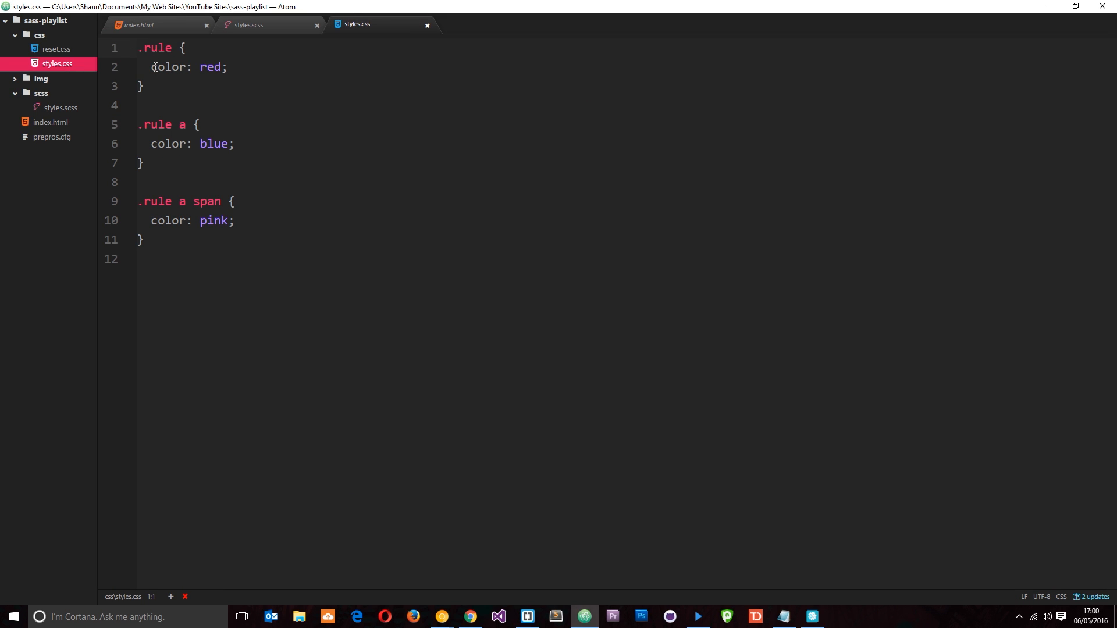
pyautogui.click(137, 24)
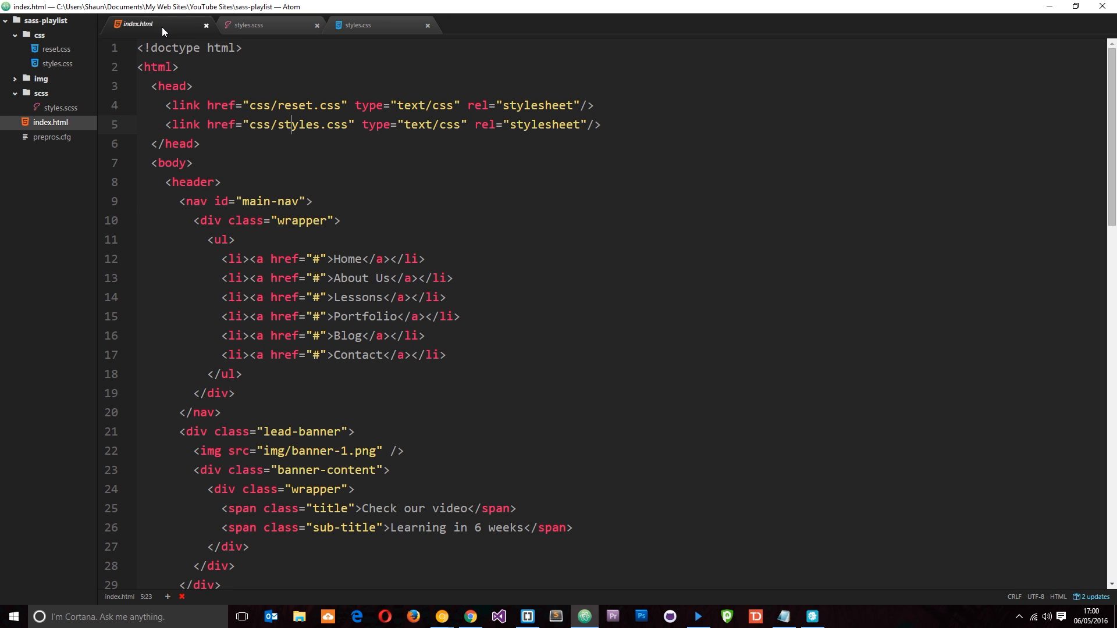
pyautogui.doubleClick(298, 105)
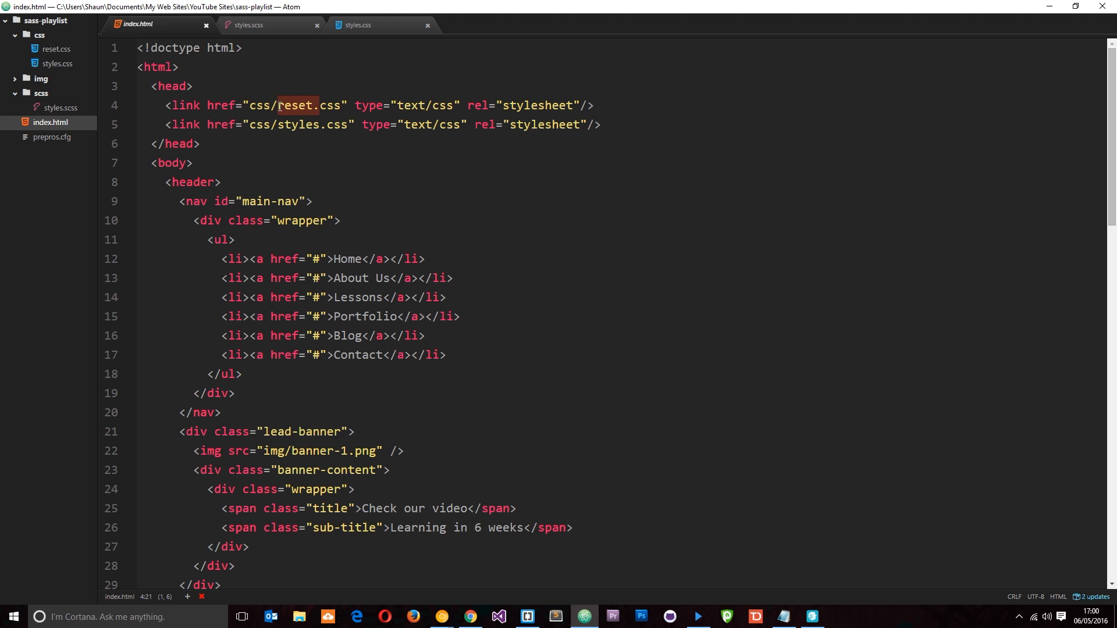
pyautogui.click(56, 48)
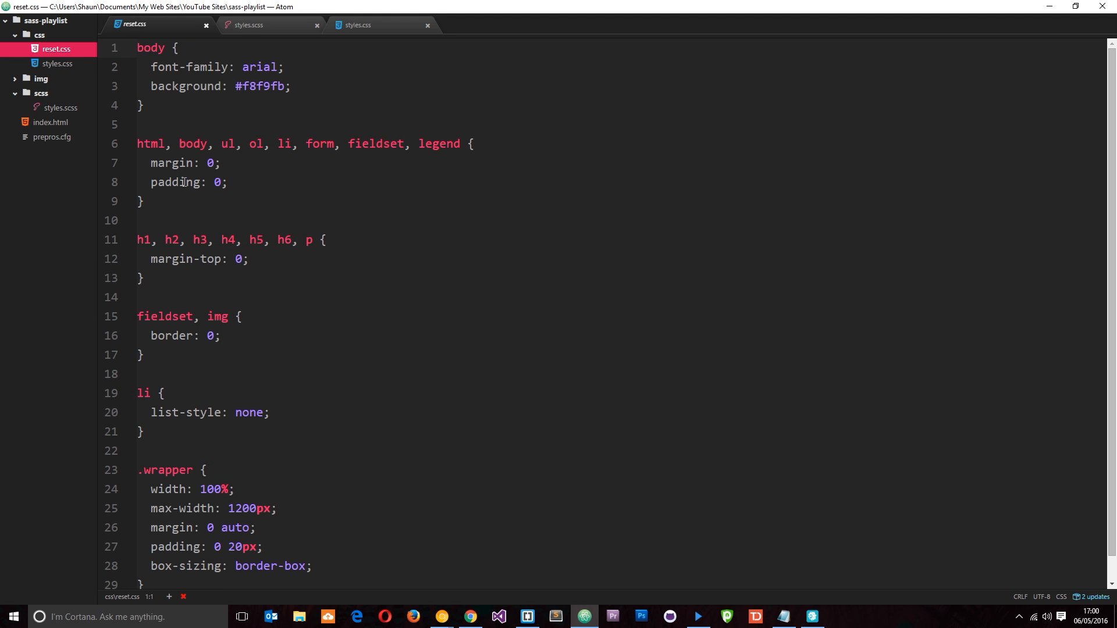
pyautogui.scroll(-3)
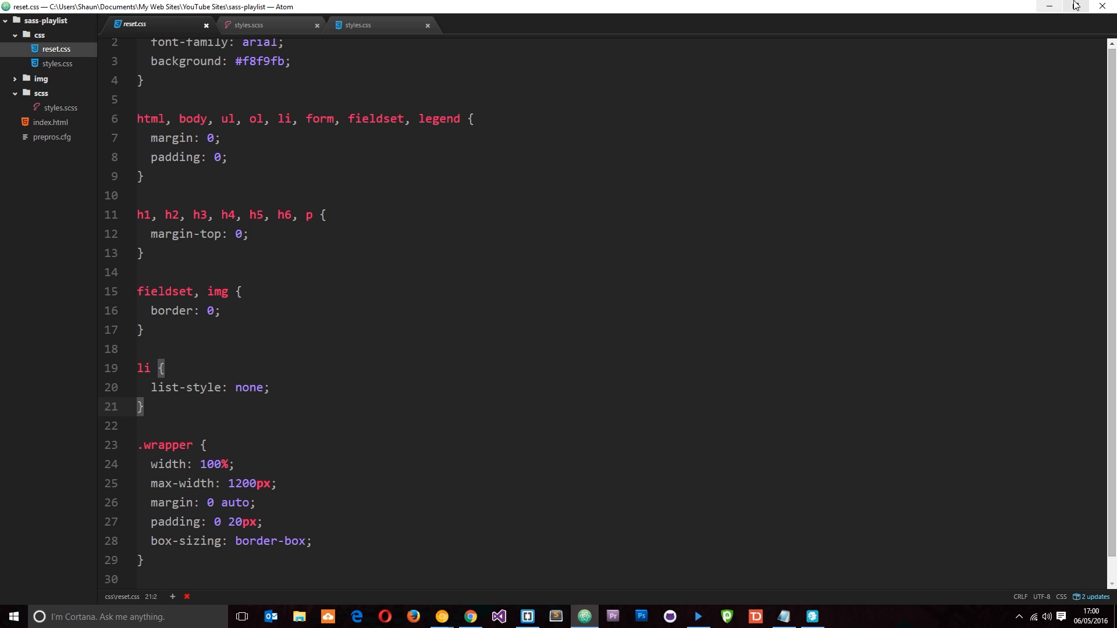
# - Tile Atom beside the Chrome preview at 127.0.0.1:3000 and scroll through index.html
pyautogui.click(50, 121)
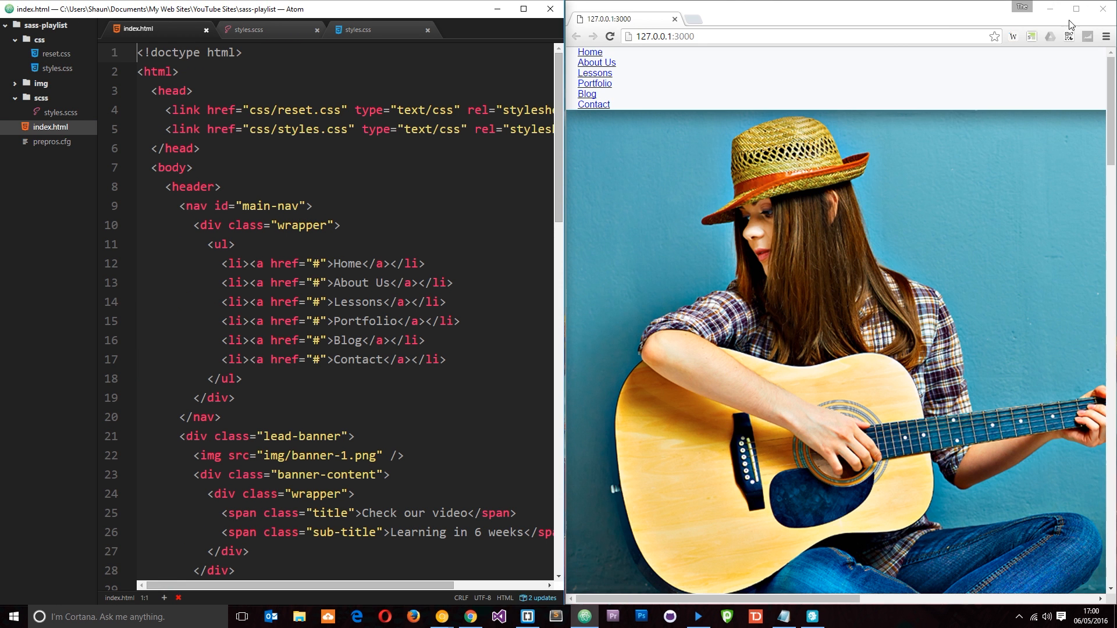
pyautogui.click(1075, 9)
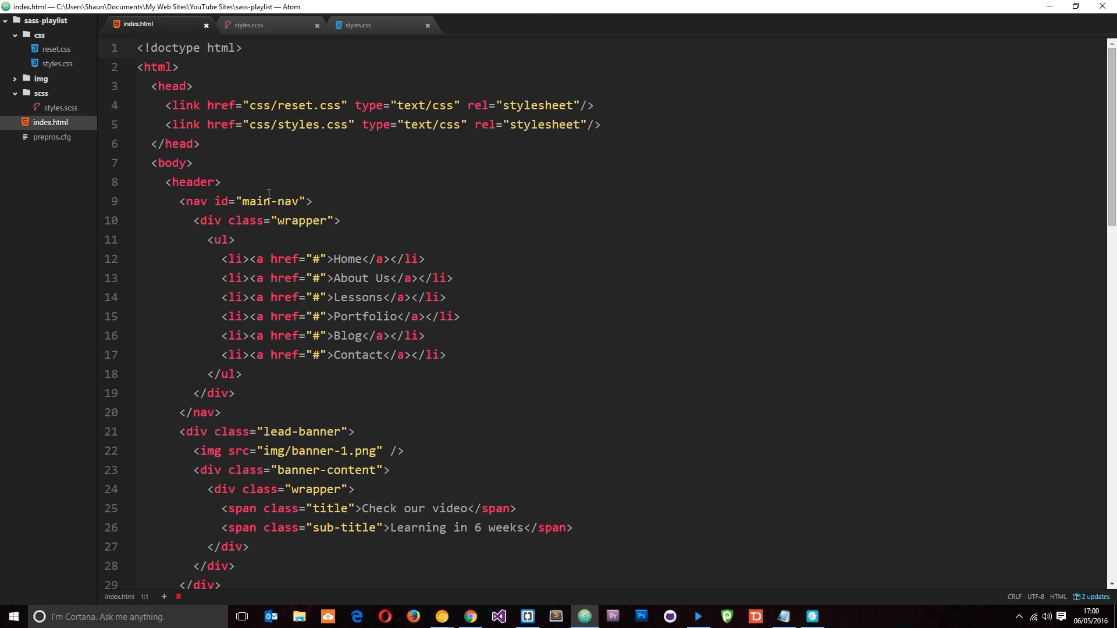
pyautogui.doubleClick(192, 182)
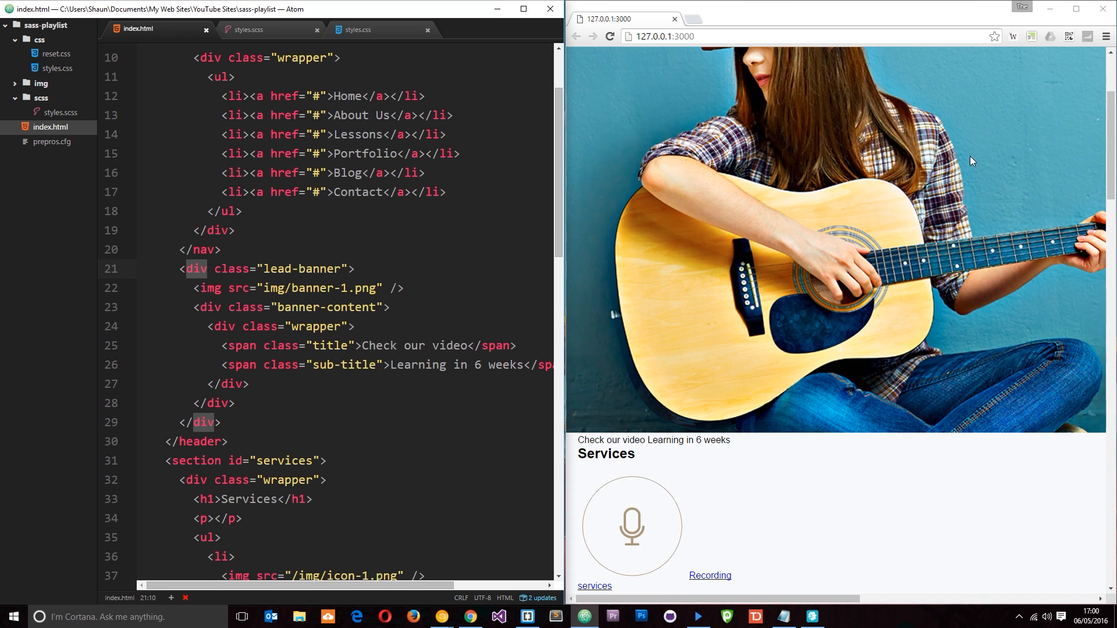
pyautogui.scroll(-3)
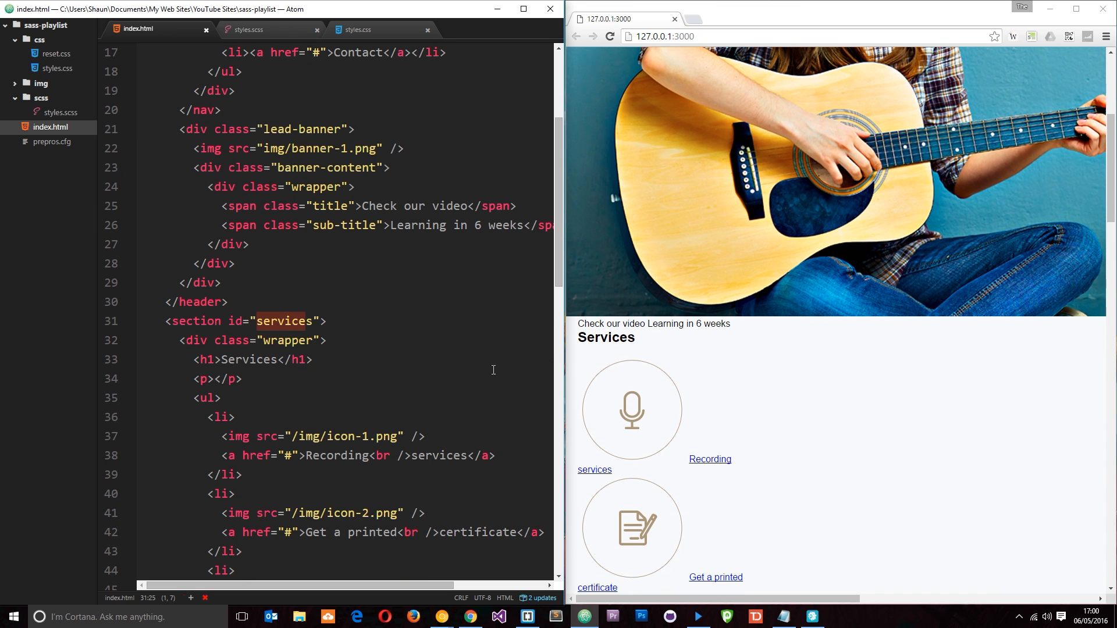
pyautogui.scroll(-3)
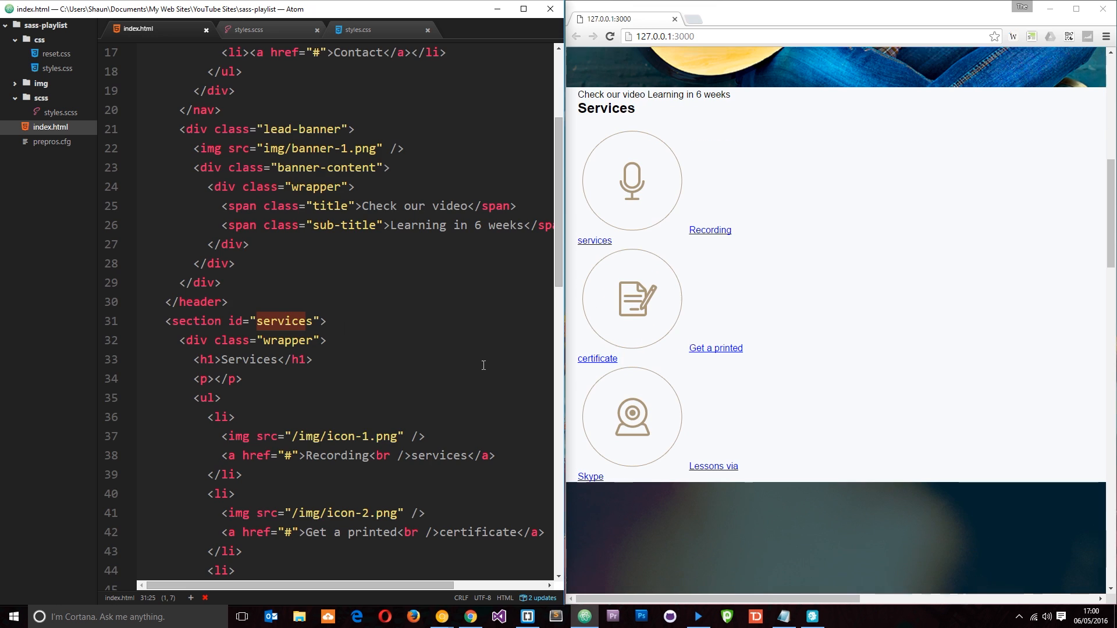
pyautogui.scroll(-3)
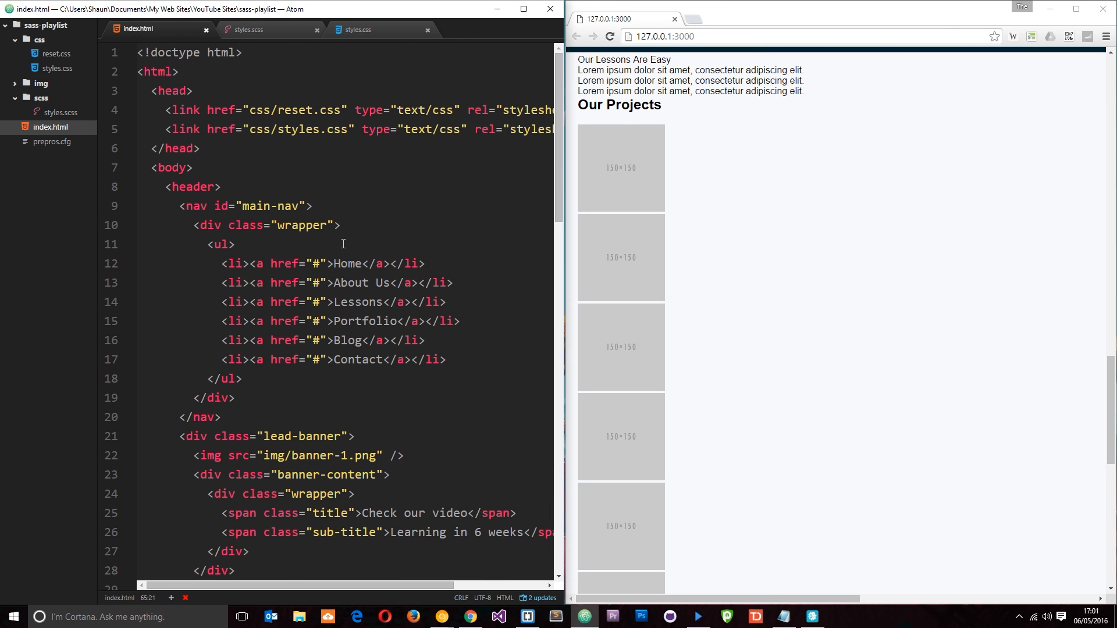
# - Switch to styles.scss and scroll up through its old nested .rule styles
pyautogui.click(248, 30)
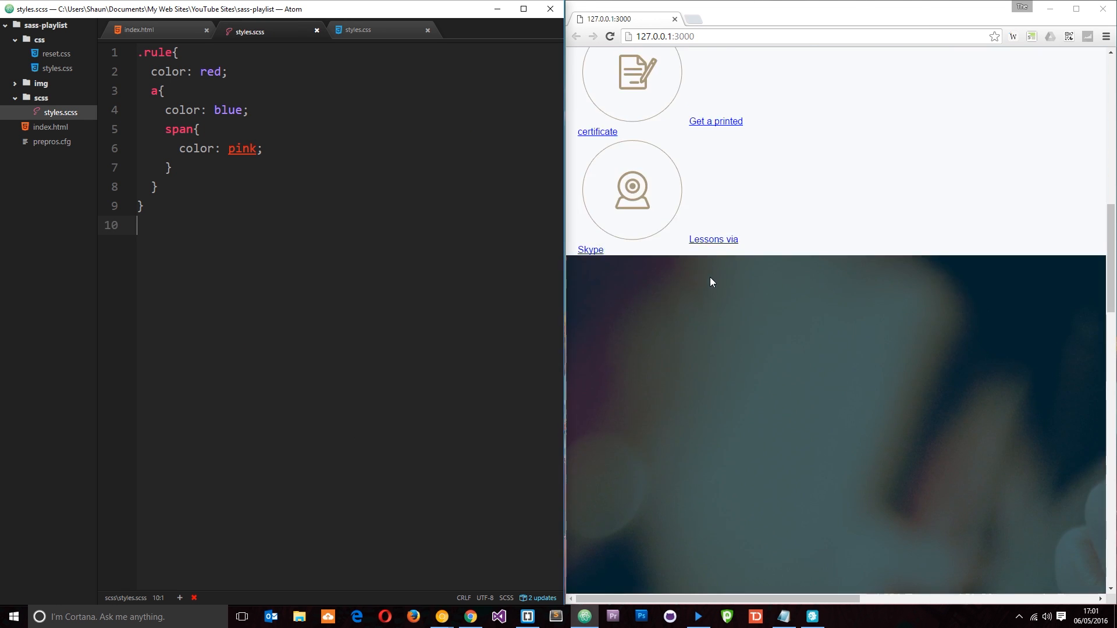
pyautogui.scroll(3)
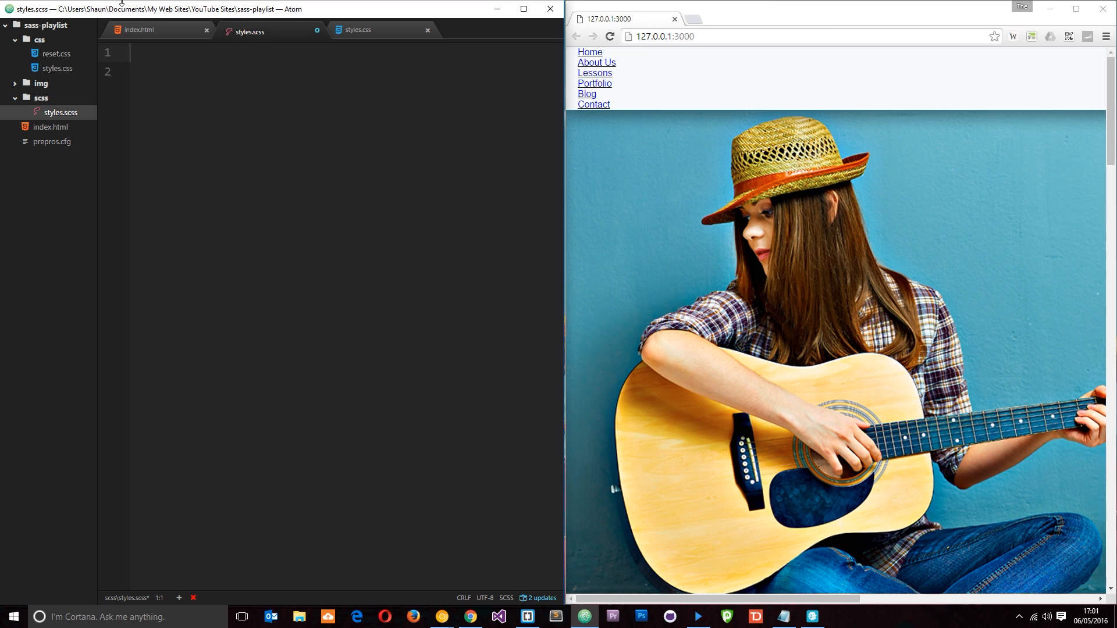
# - Type a '// Variables' comment heading on line 1 of styles.scss
pyautogui.write('//')
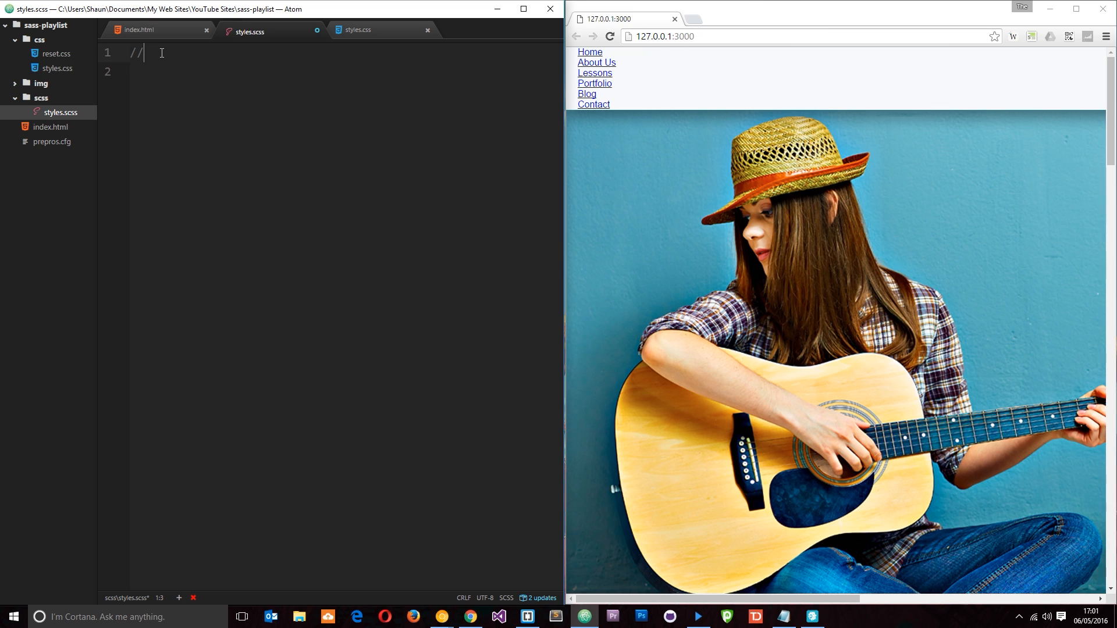
pyautogui.write('*')
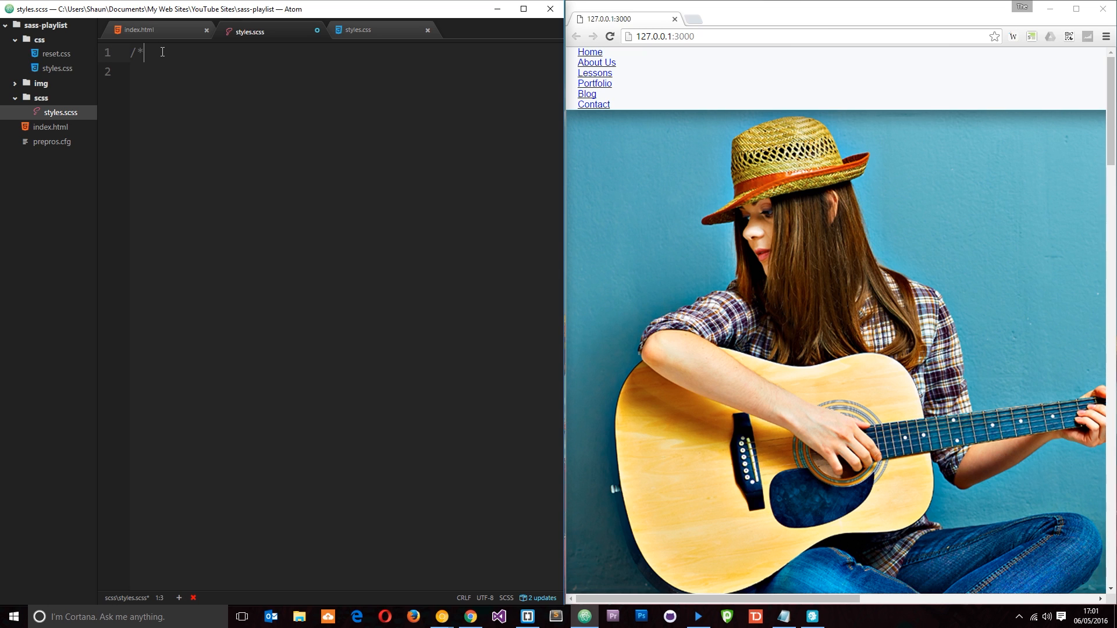
pyautogui.write('*')
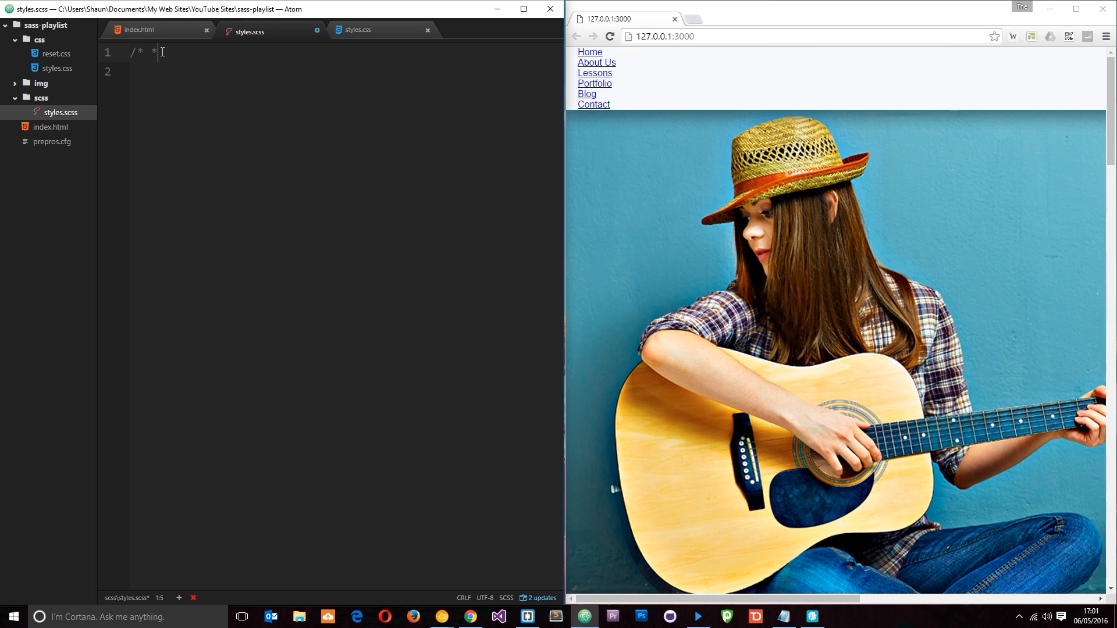
pyautogui.press('Backspace')
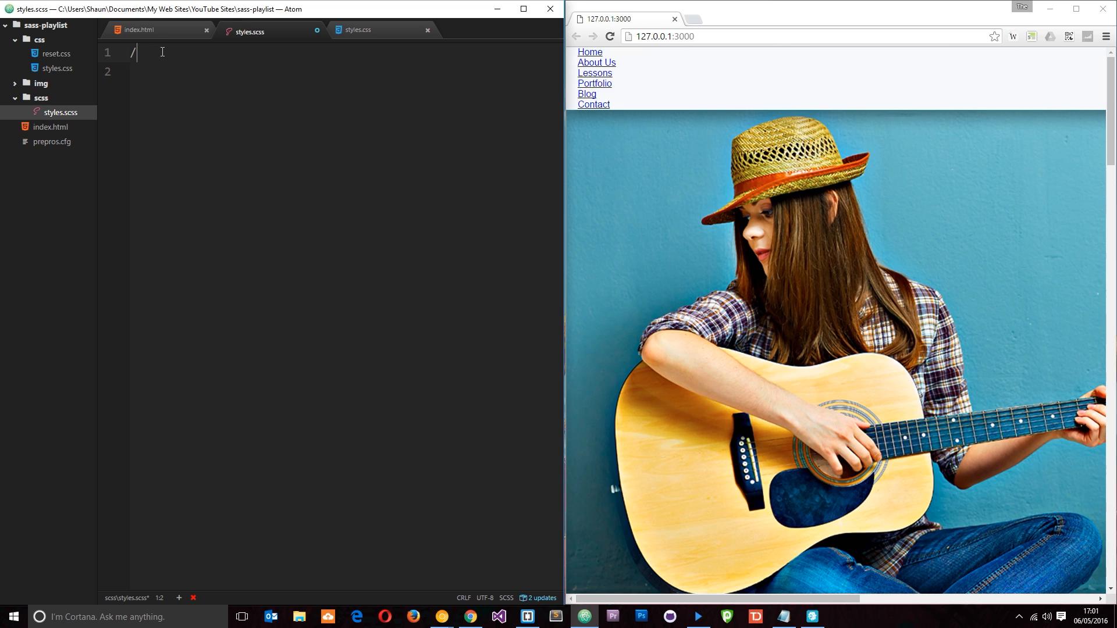
pyautogui.write('/')
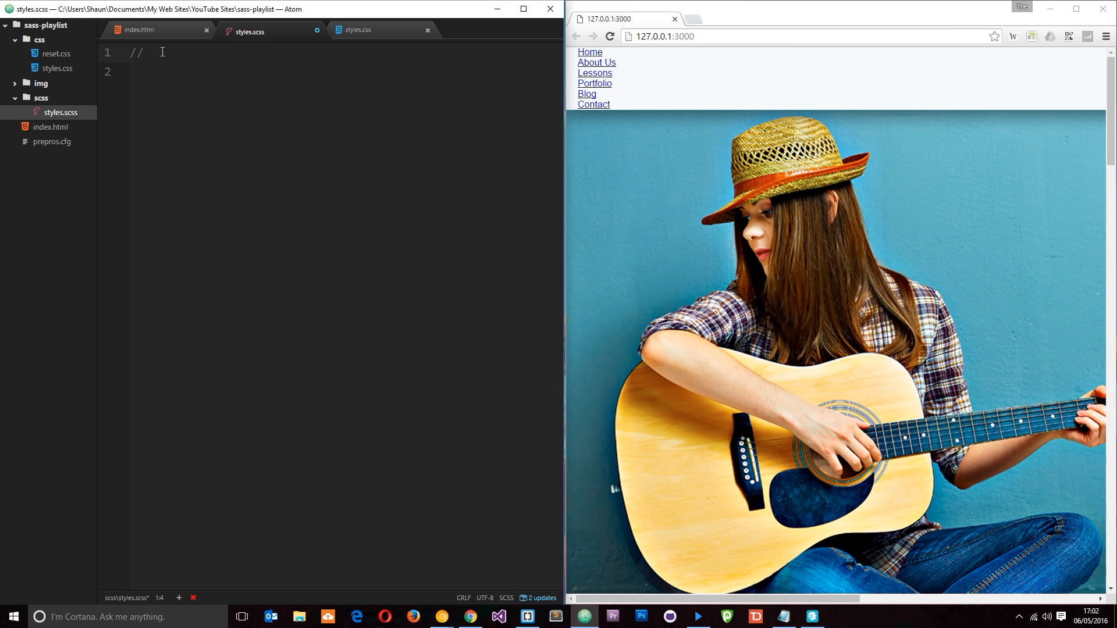
pyautogui.write('Variab')
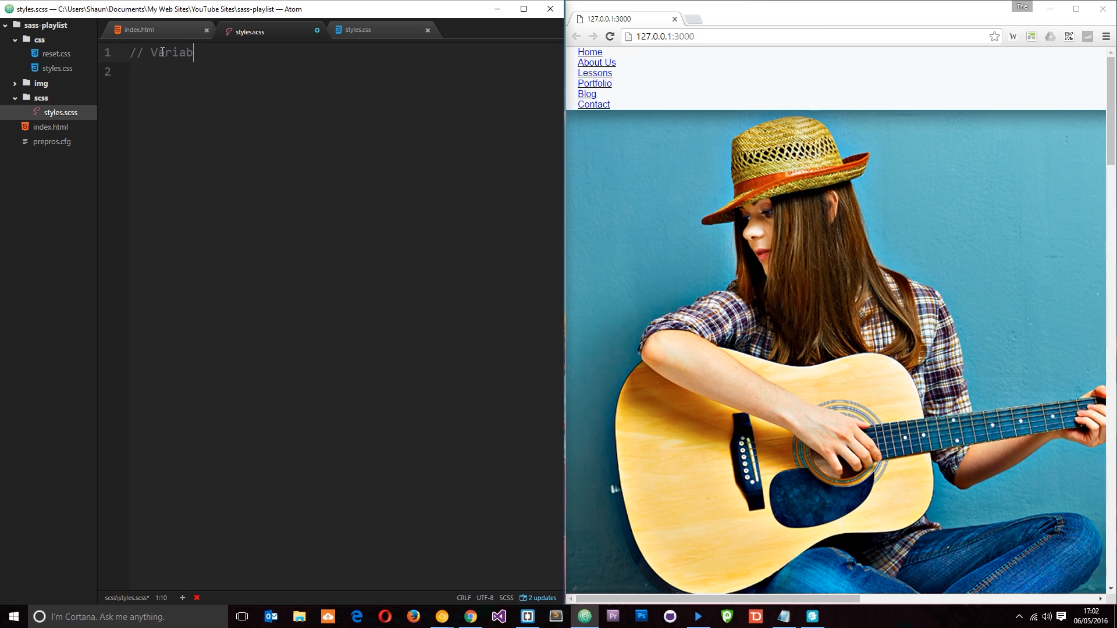
pyautogui.write('les')
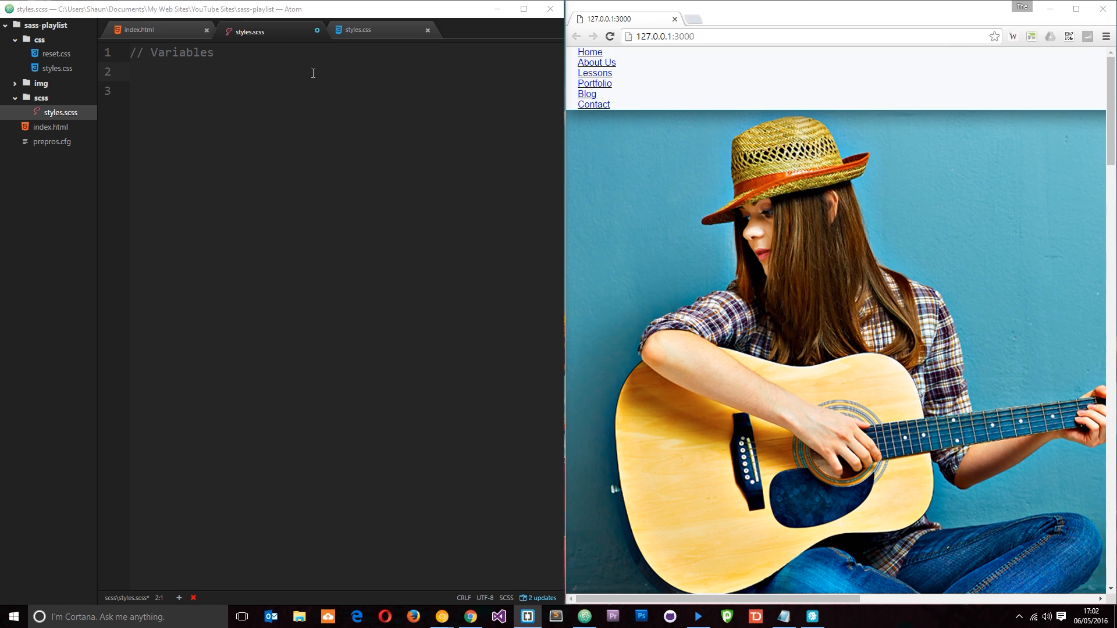
# - Declare '$deepBlue: #032f3e;' on the line below the Variables comment
pyautogui.click(128, 91)
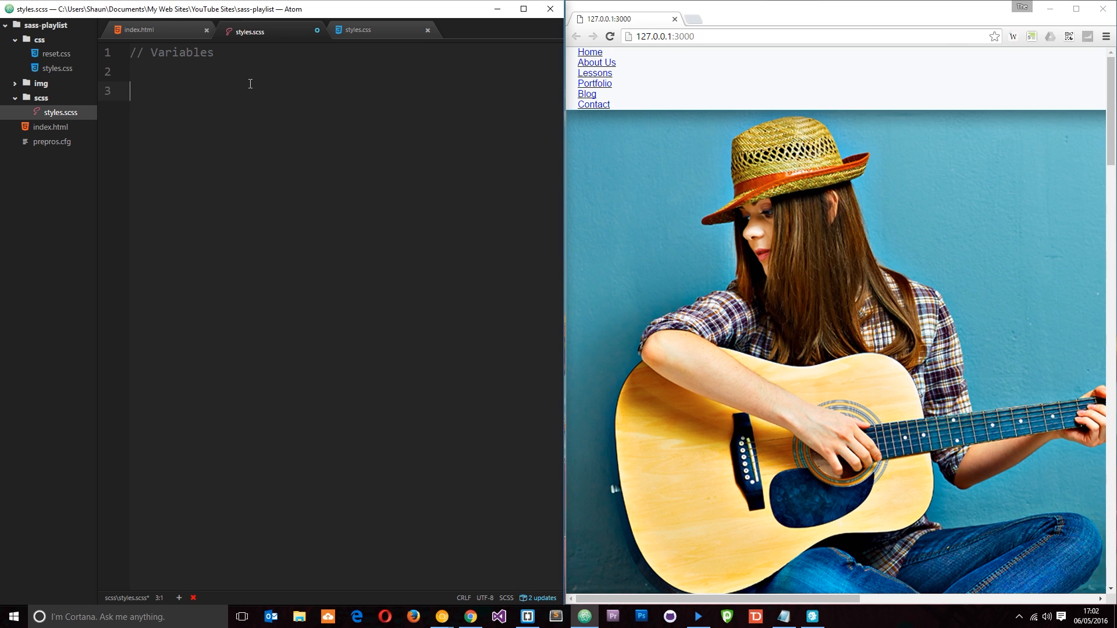
pyautogui.write('$')
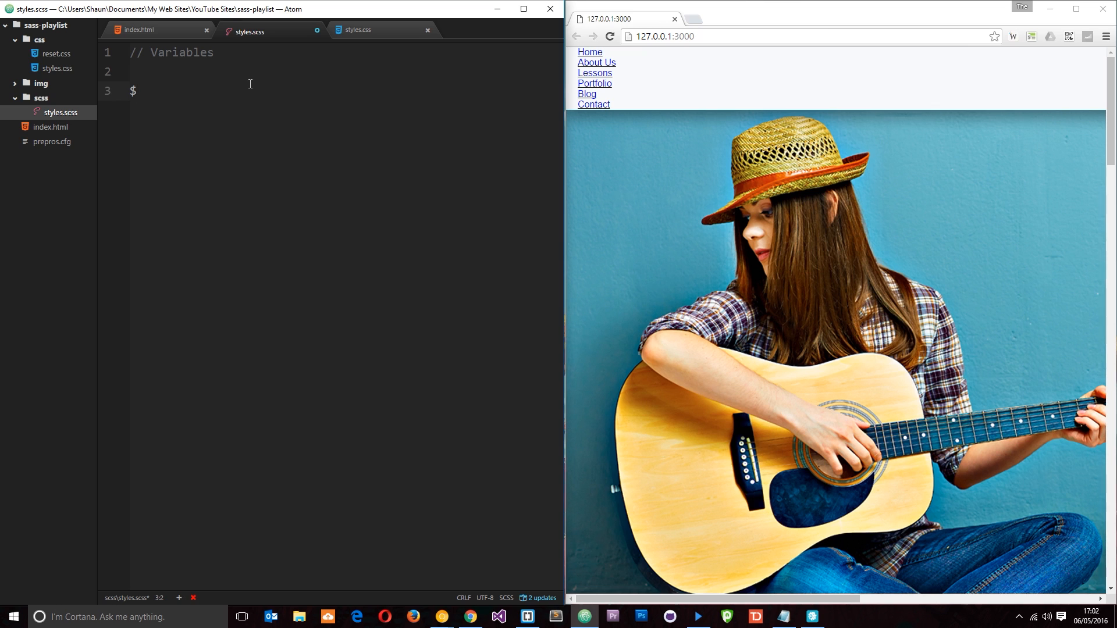
pyautogui.write('d')
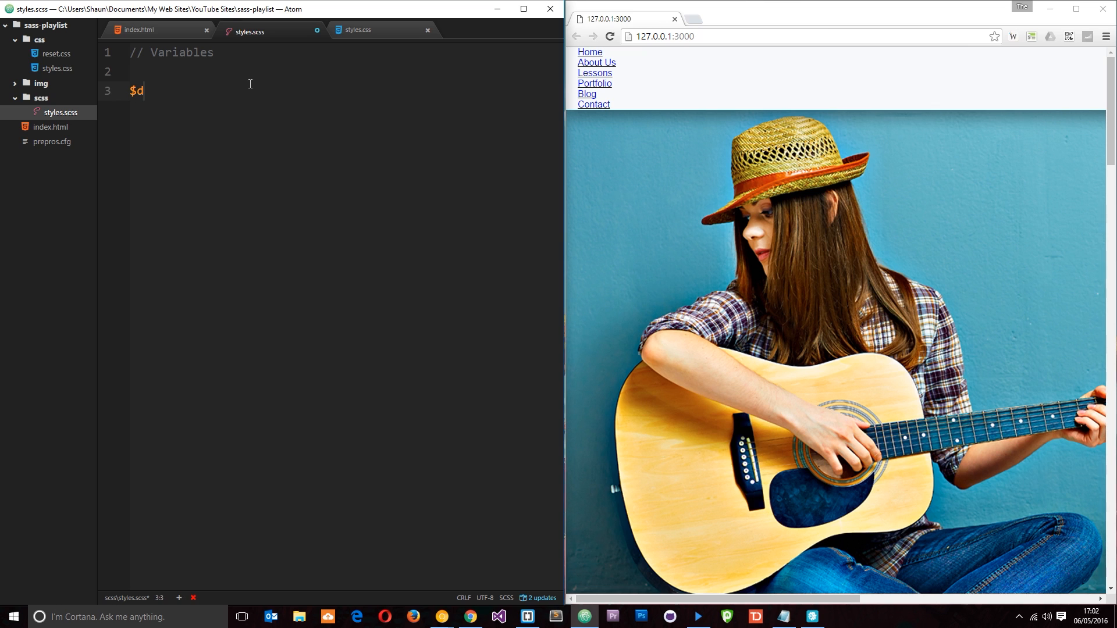
pyautogui.write('eepBlue')
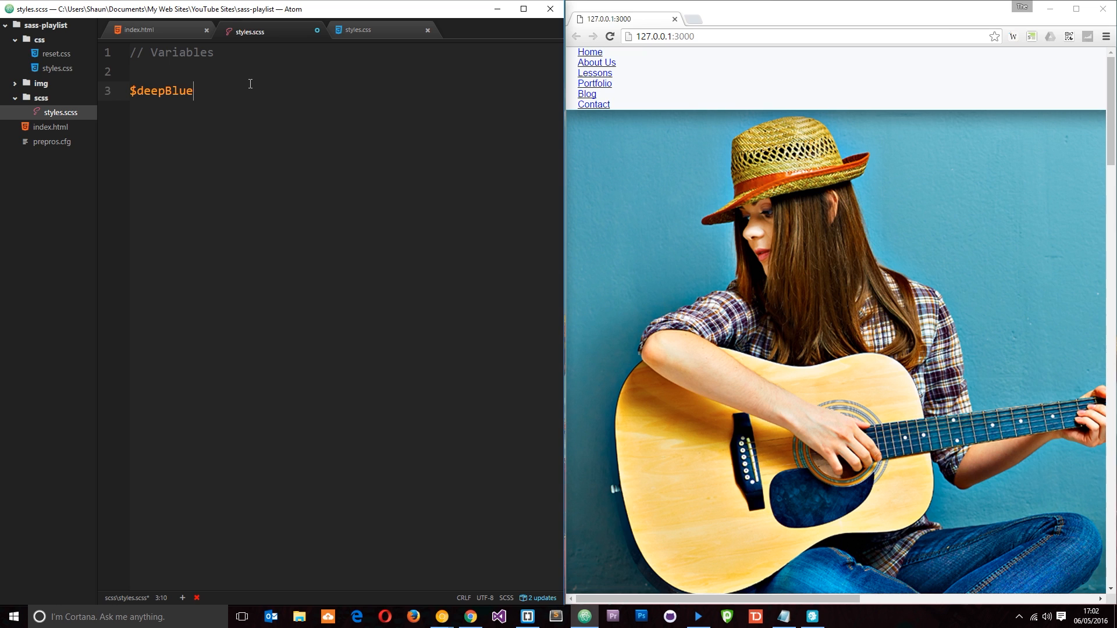
pyautogui.write(':')
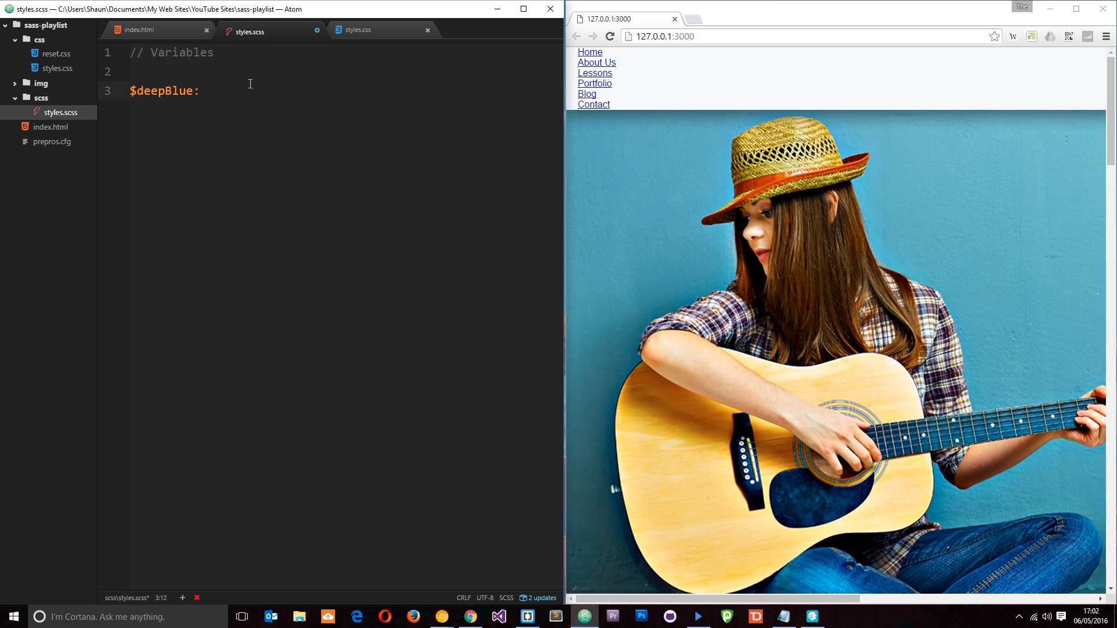
pyautogui.write('#0')
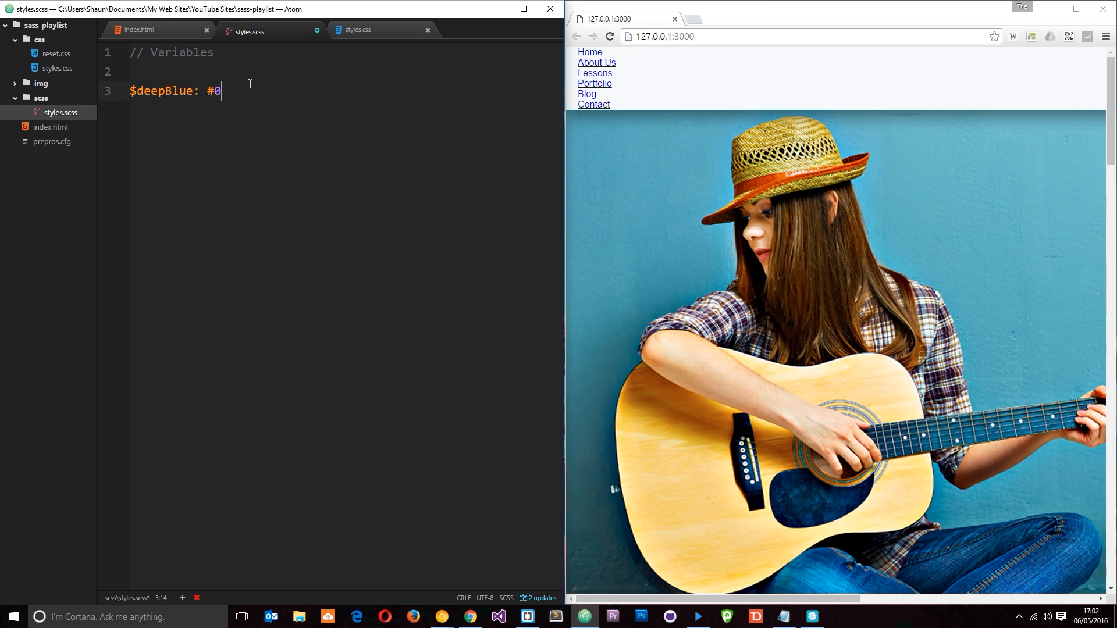
pyautogui.write('32f3')
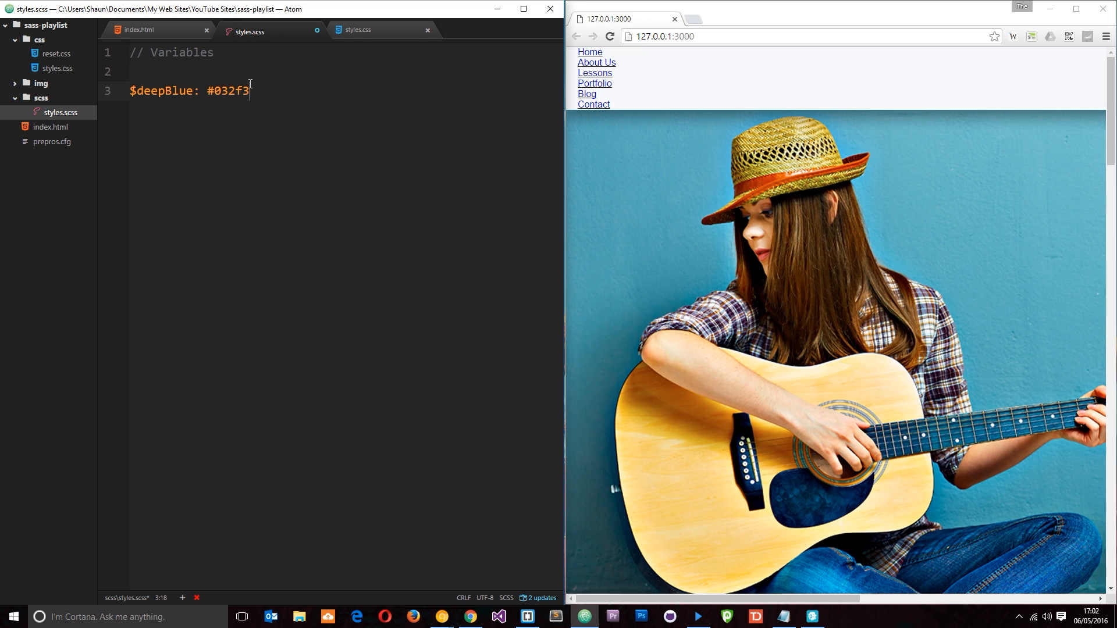
pyautogui.write('e')
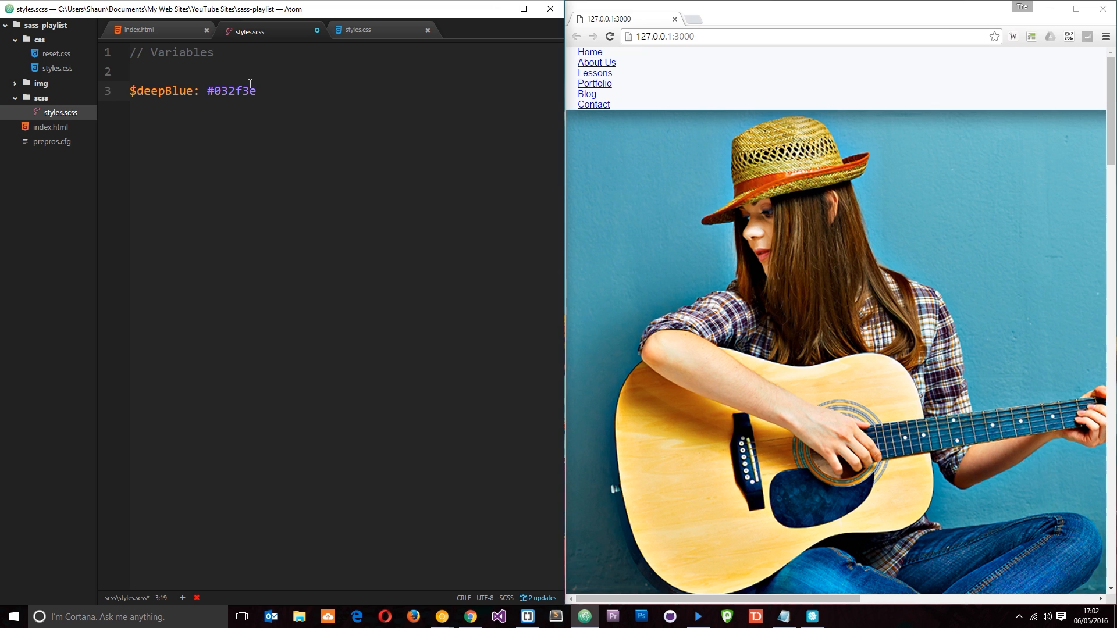
pyautogui.write(';')
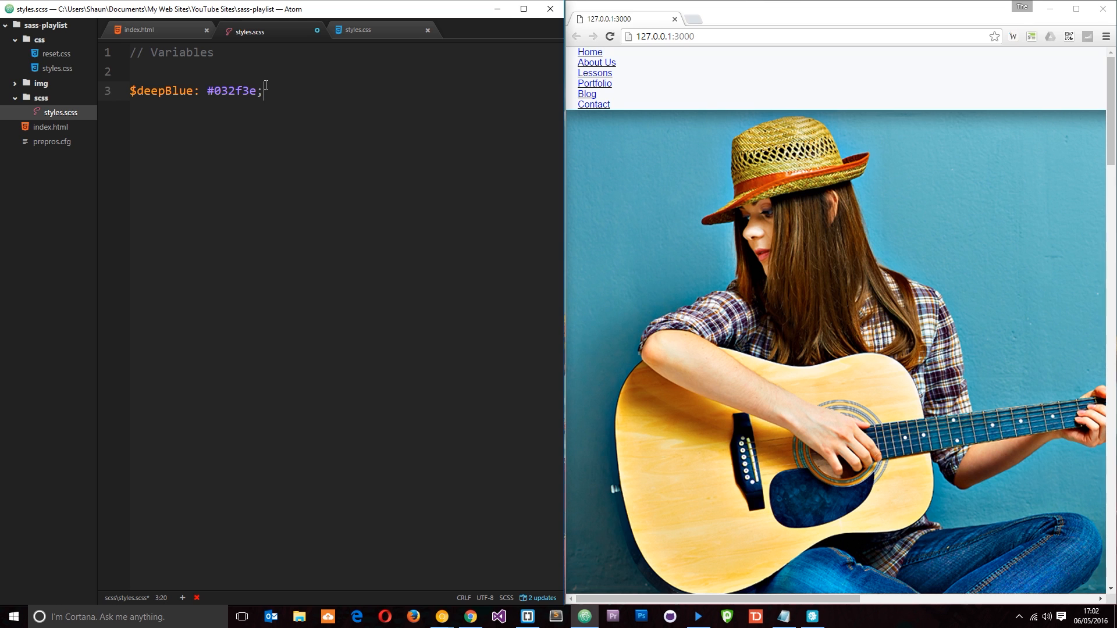
pyautogui.doubleClick(168, 91)
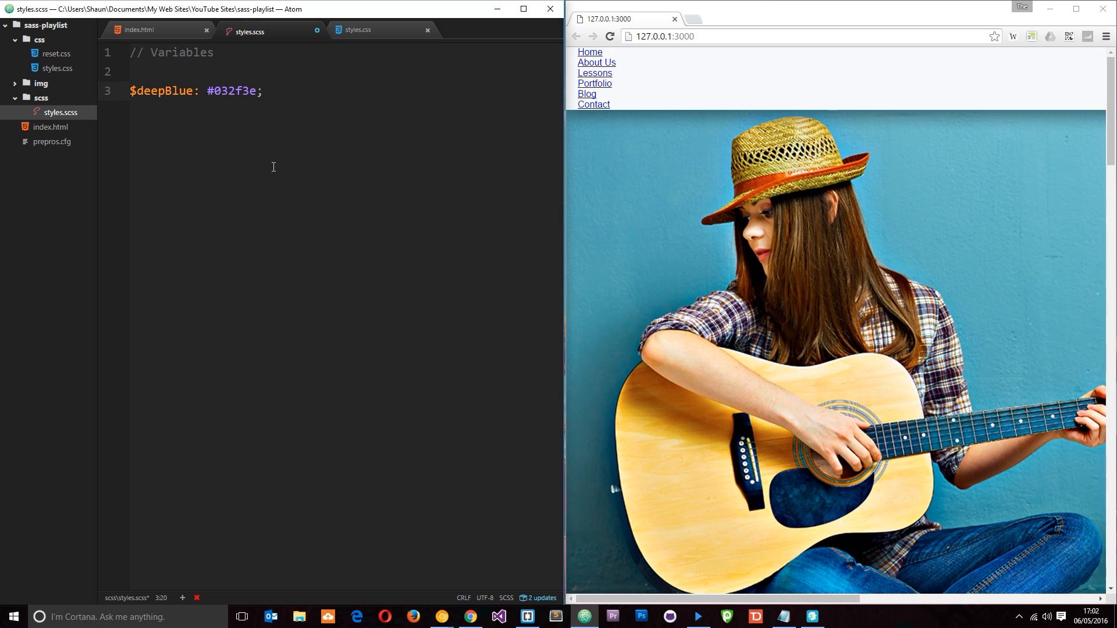
# - Copy the main-nav id from index.html after adding blank lines in styles.scss
pyautogui.press('Enter')
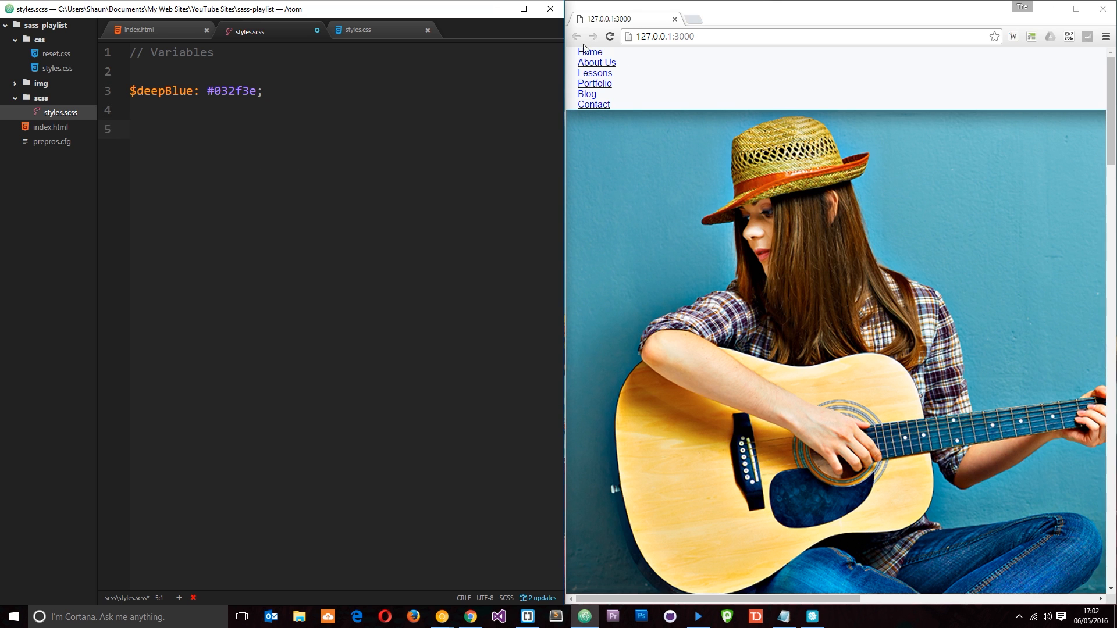
pyautogui.click(138, 29)
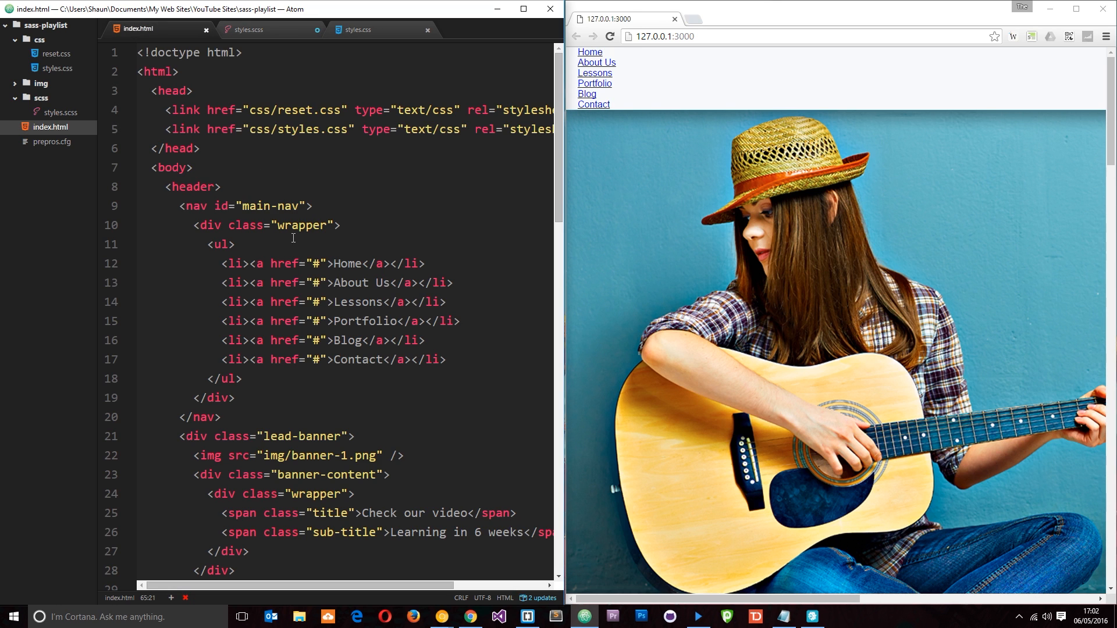
pyautogui.doubleClick(270, 205)
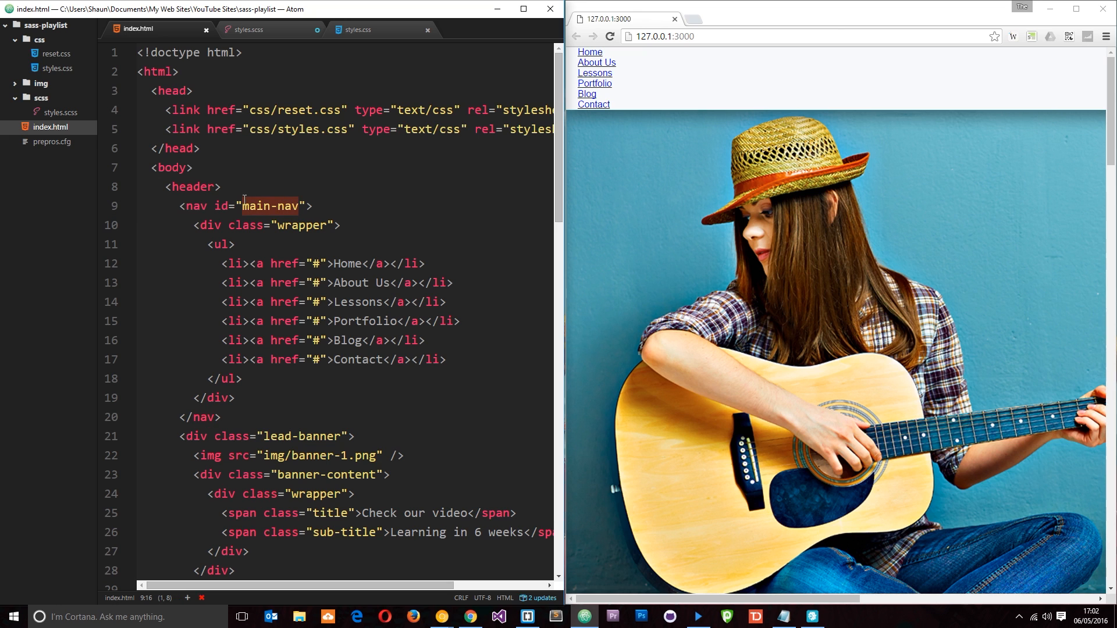
pyautogui.click(251, 30)
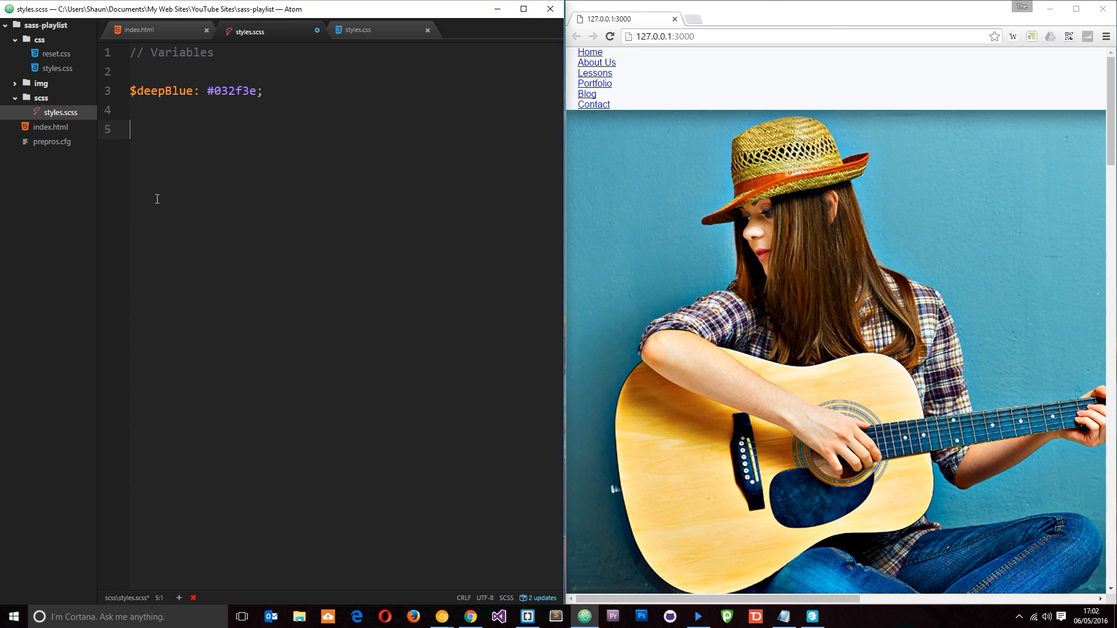
# - Write '#main-nav{ background: $deepBlue; }' in styles.scss with autocomplete
pyautogui.write('#main-nav{')
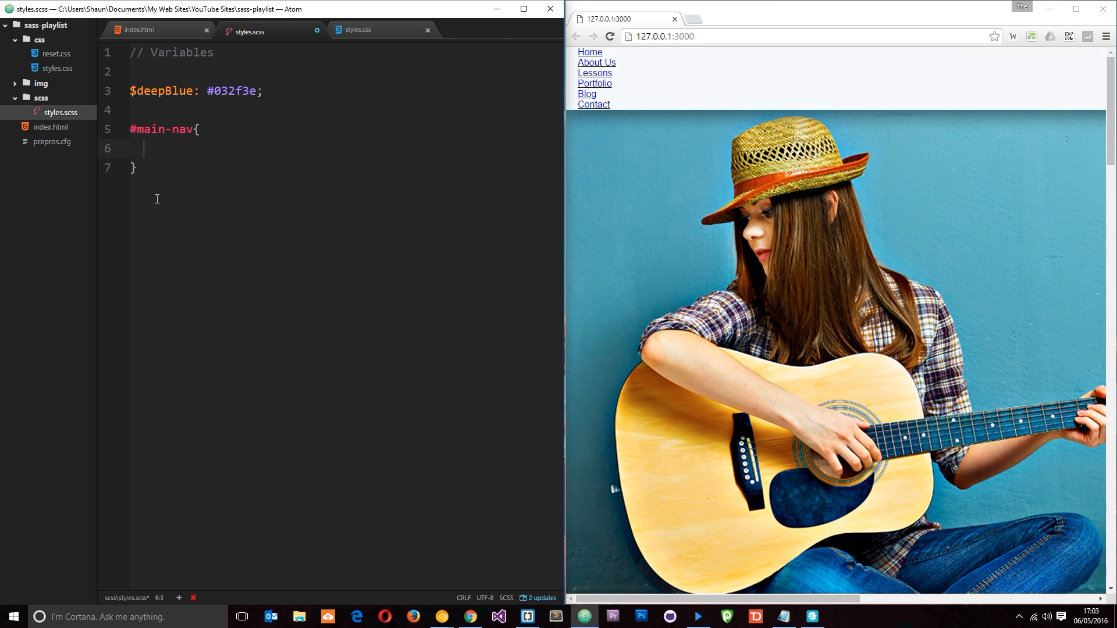
pyautogui.write('backgro')
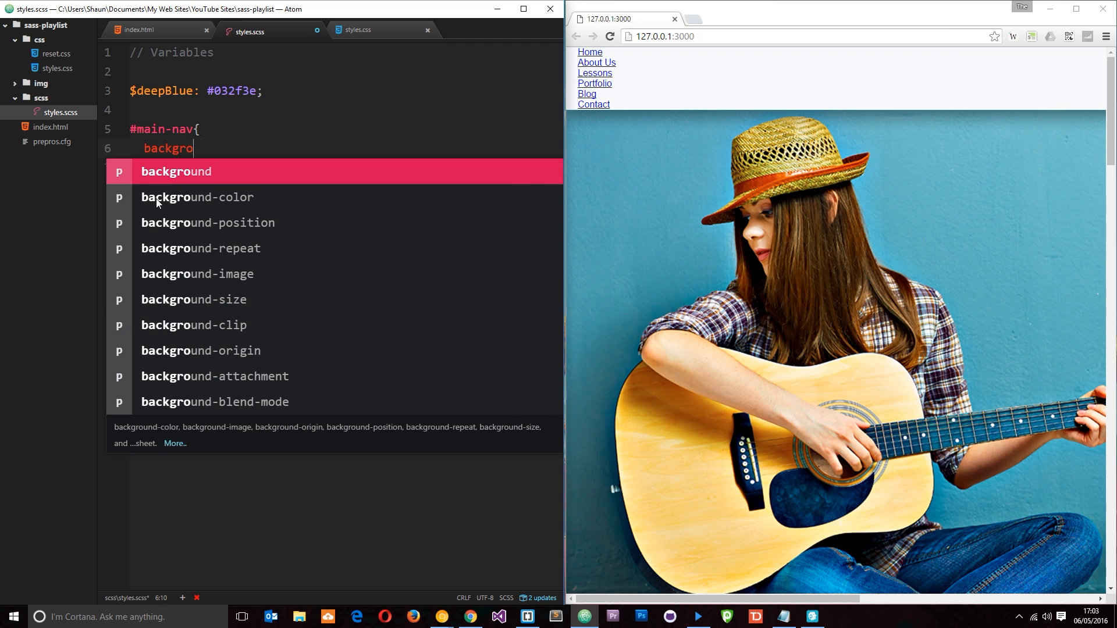
pyautogui.press('Tab')
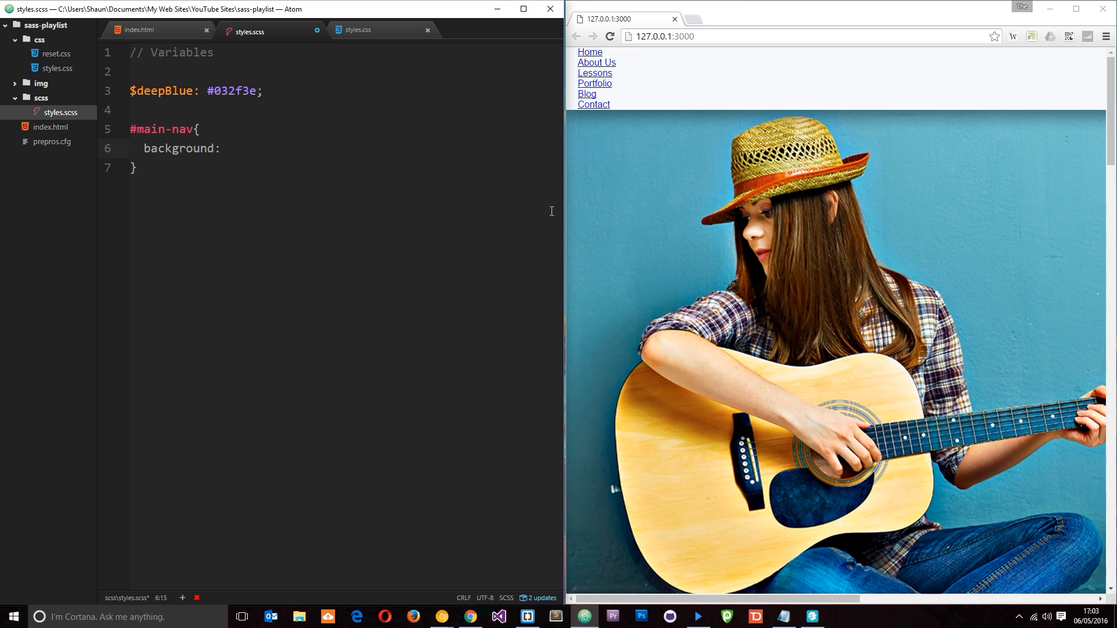
pyautogui.write('$deepBlue')
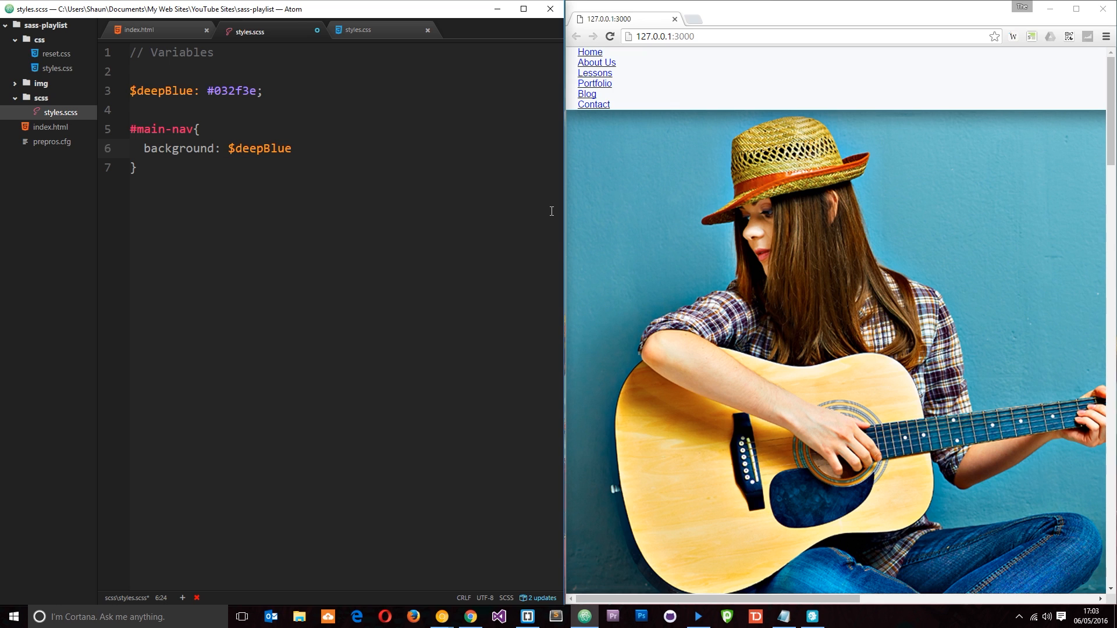
pyautogui.write(';')
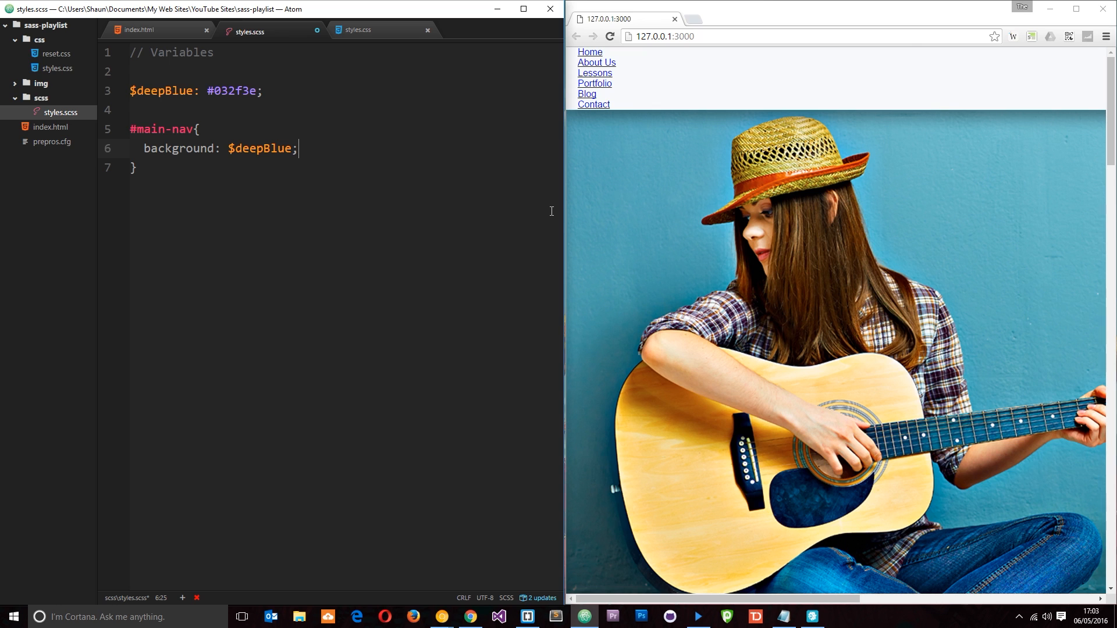
# - Save styles.scss and confirm compiled styles.css shows the #032f3e nav background
pyautogui.press('enter')
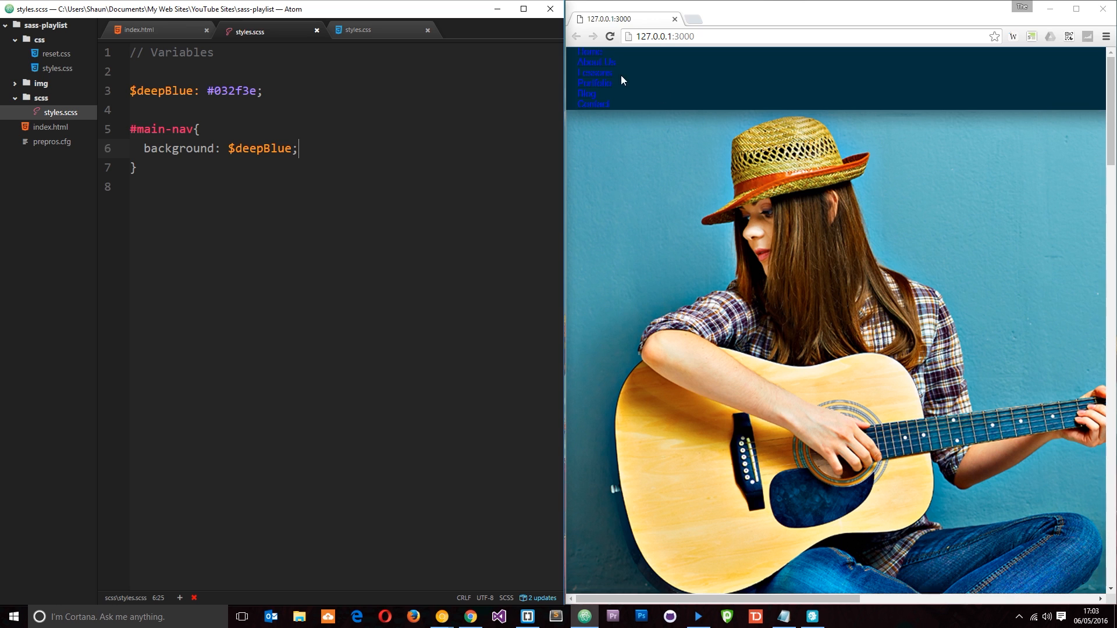
pyautogui.click(355, 29)
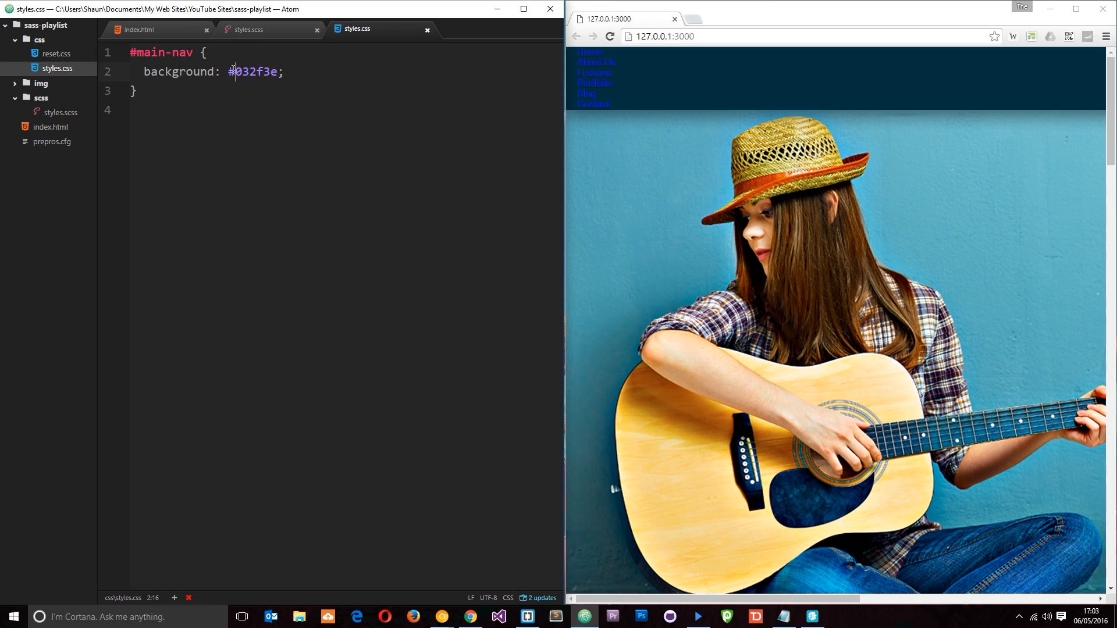
pyautogui.click(251, 30)
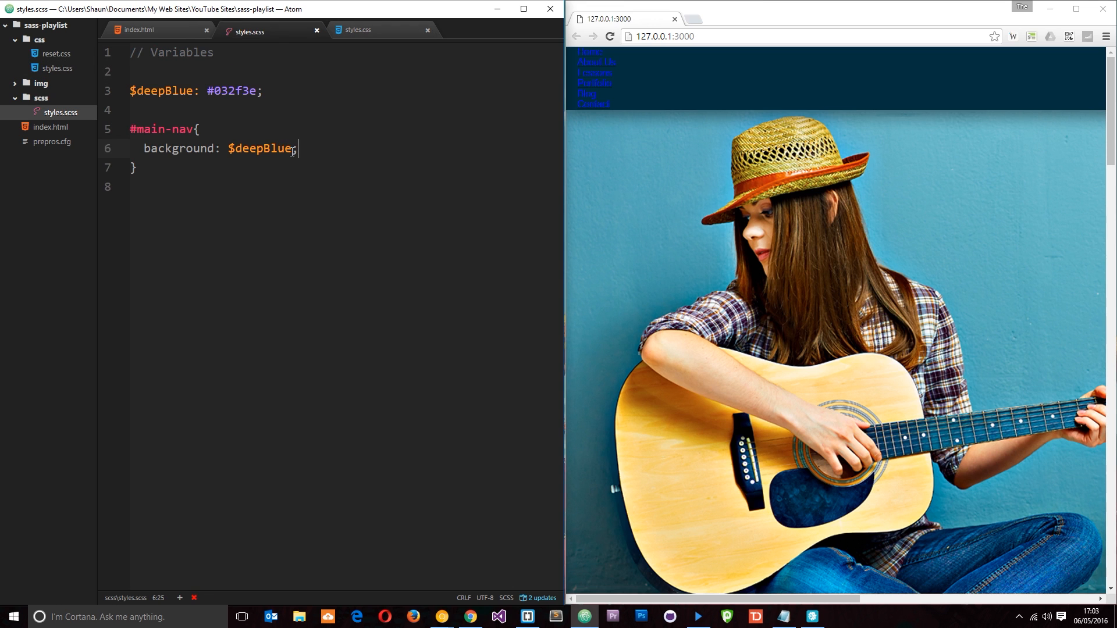
pyautogui.doubleClick(233, 91)
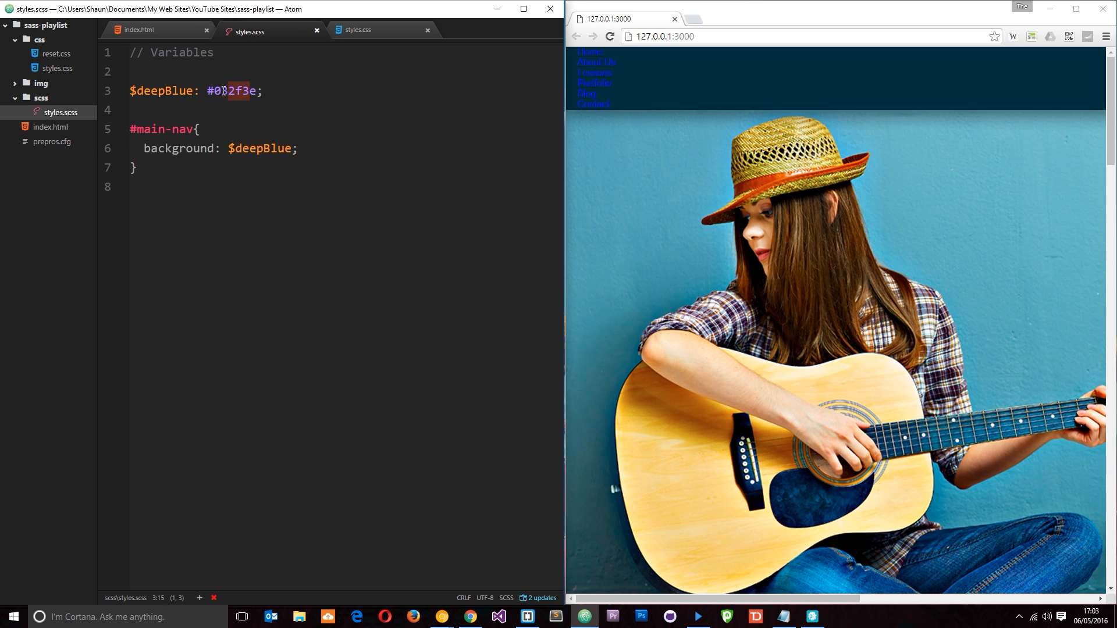
pyautogui.click(359, 29)
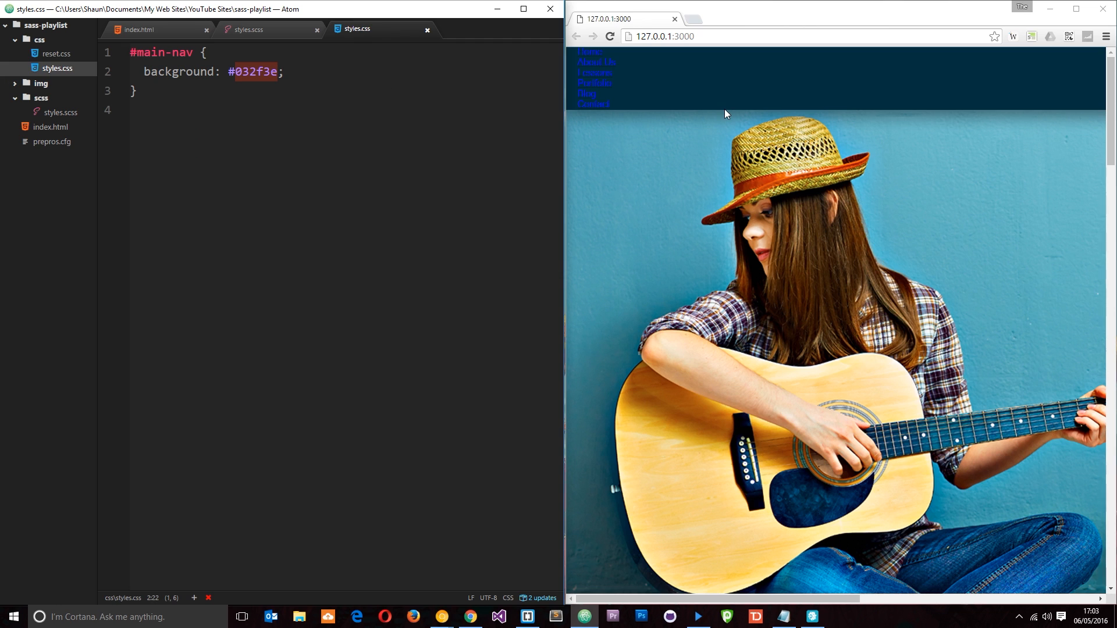
pyautogui.click(249, 29)
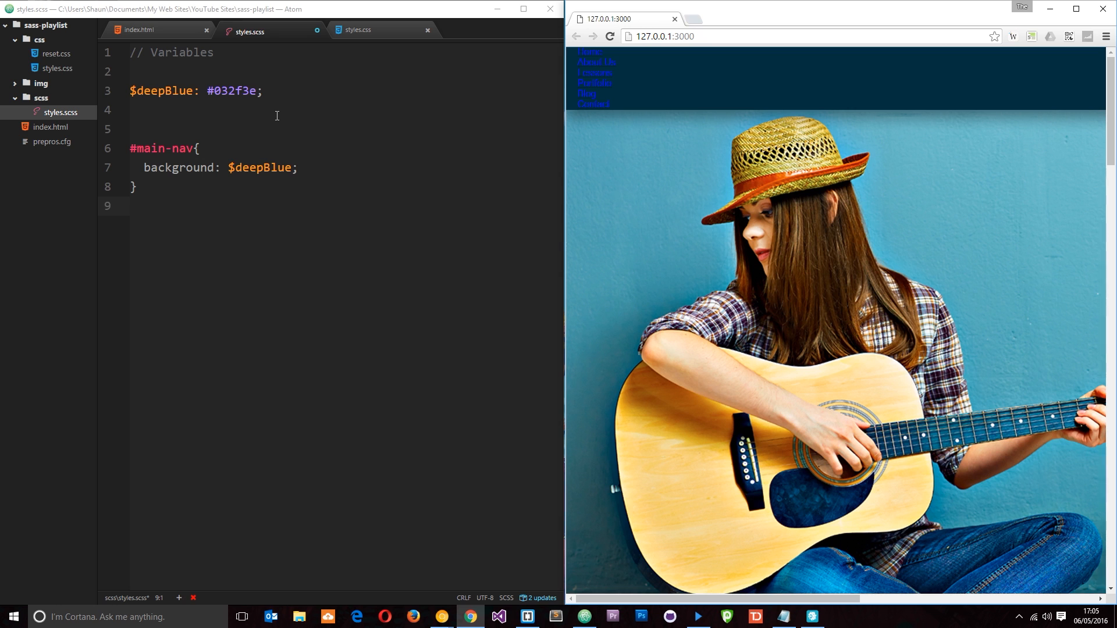
# - Declare '$sectionHeading: 24px;' below $deepBlue after highlighting the Our Projects heading
pyautogui.scroll(-3)
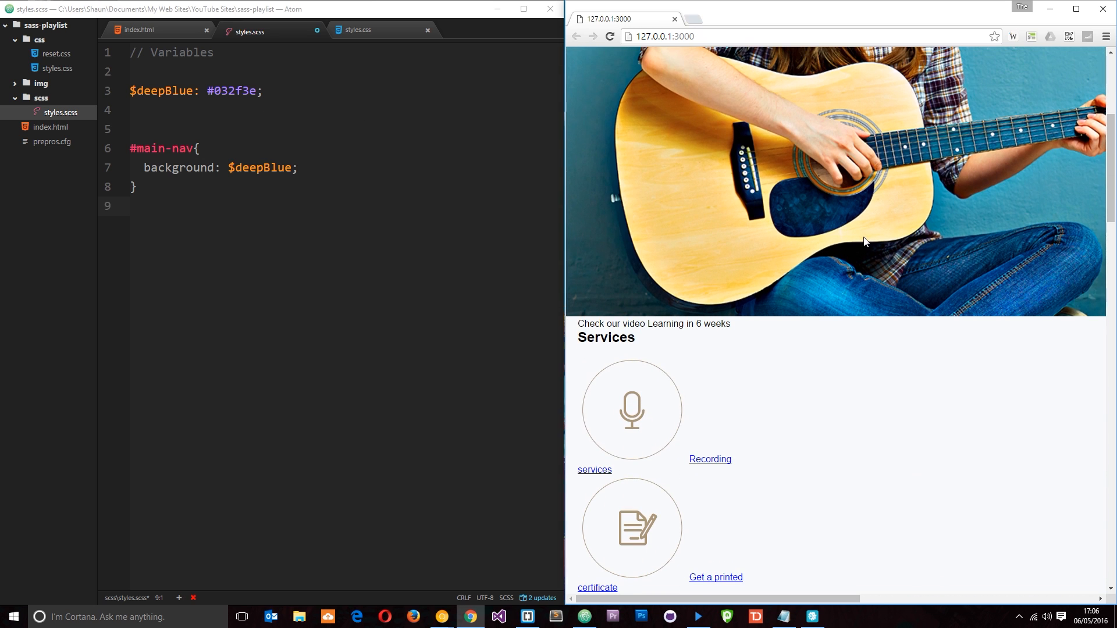
pyautogui.moveTo(868, 240)
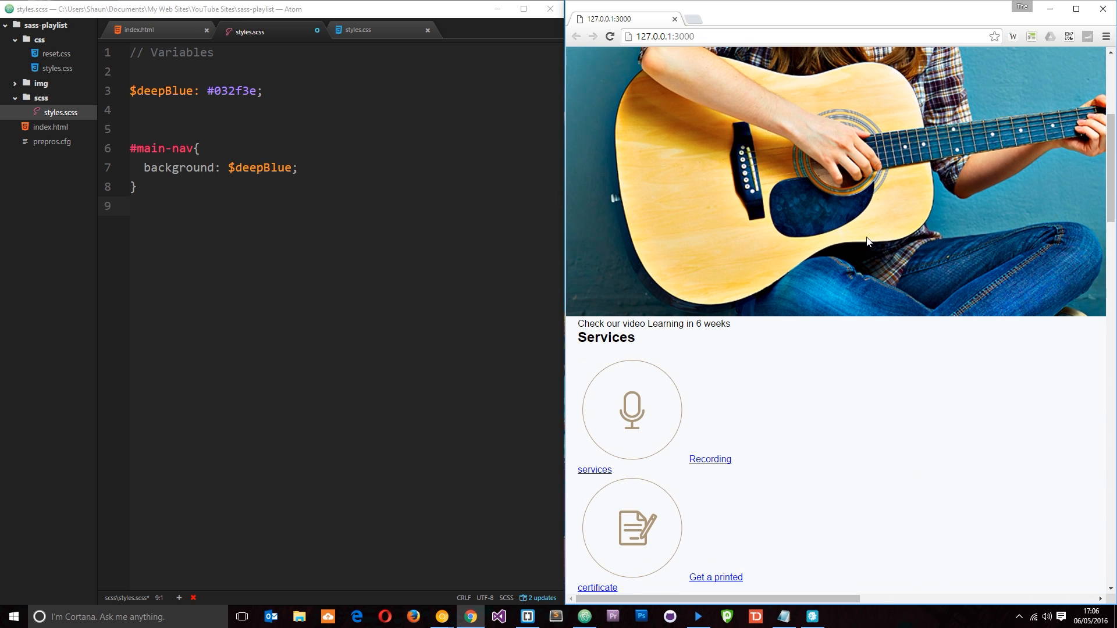
pyautogui.moveTo(790, 361)
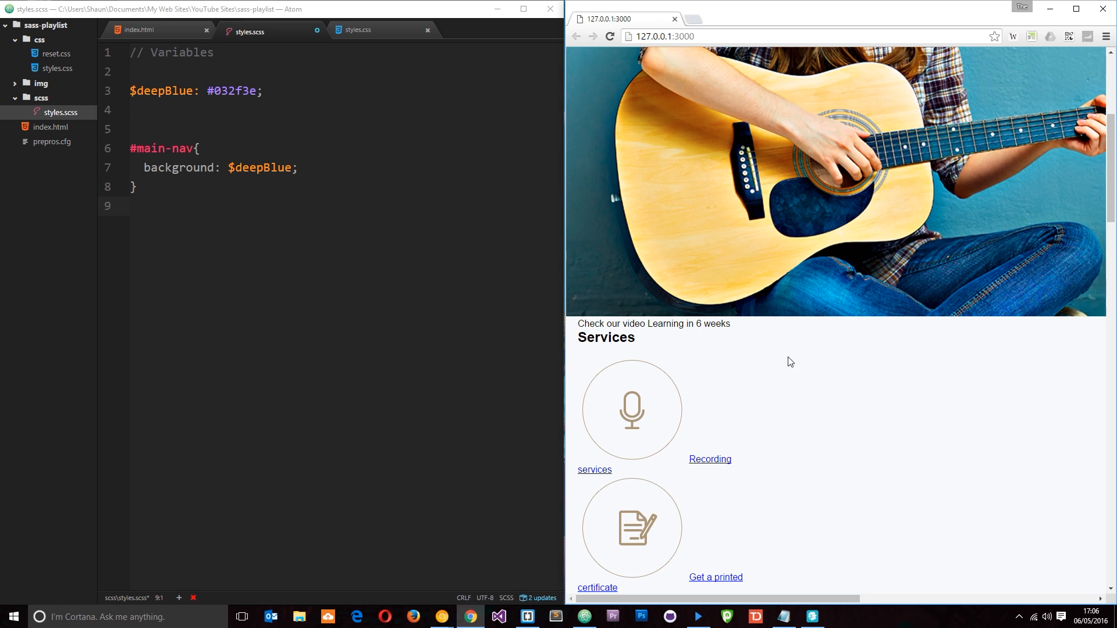
pyautogui.doubleClick(605, 337)
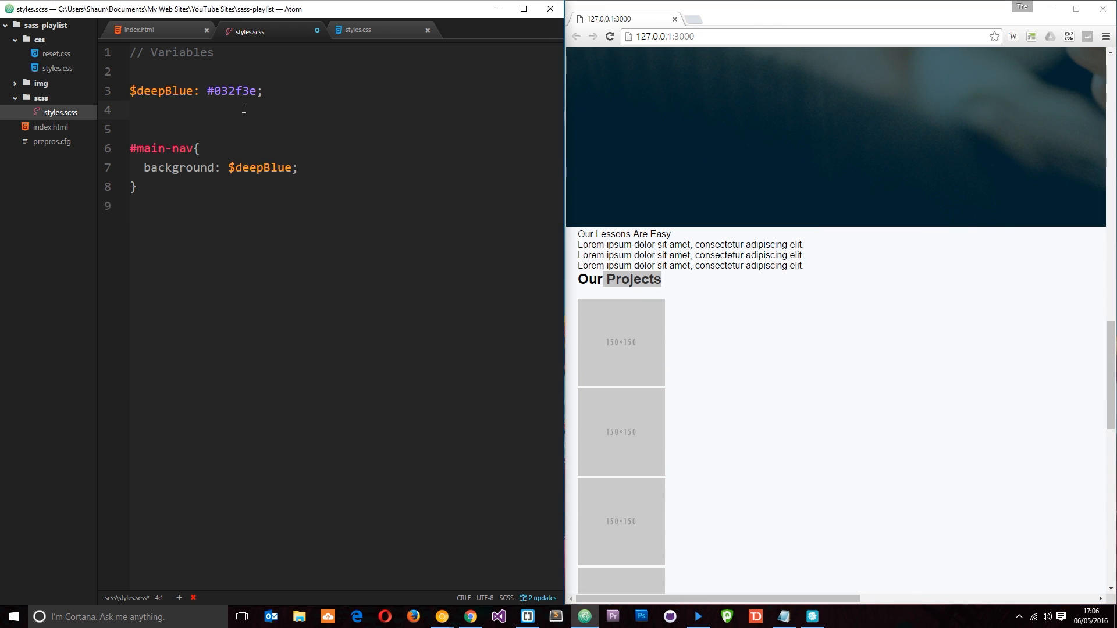
pyautogui.write('$secti')
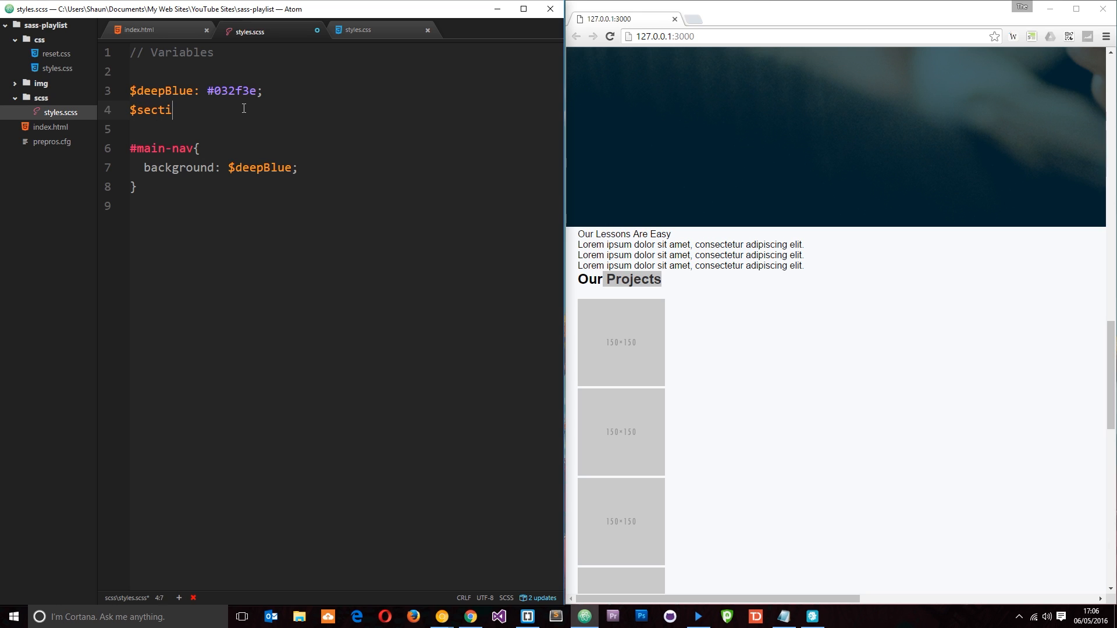
pyautogui.write('onHeading')
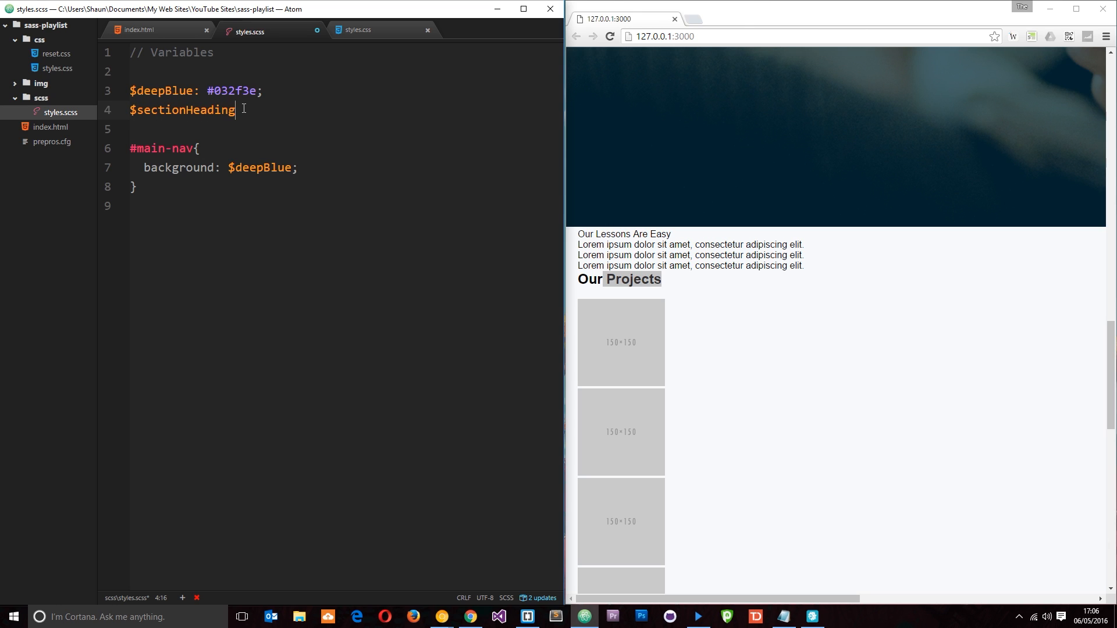
pyautogui.write(': 2')
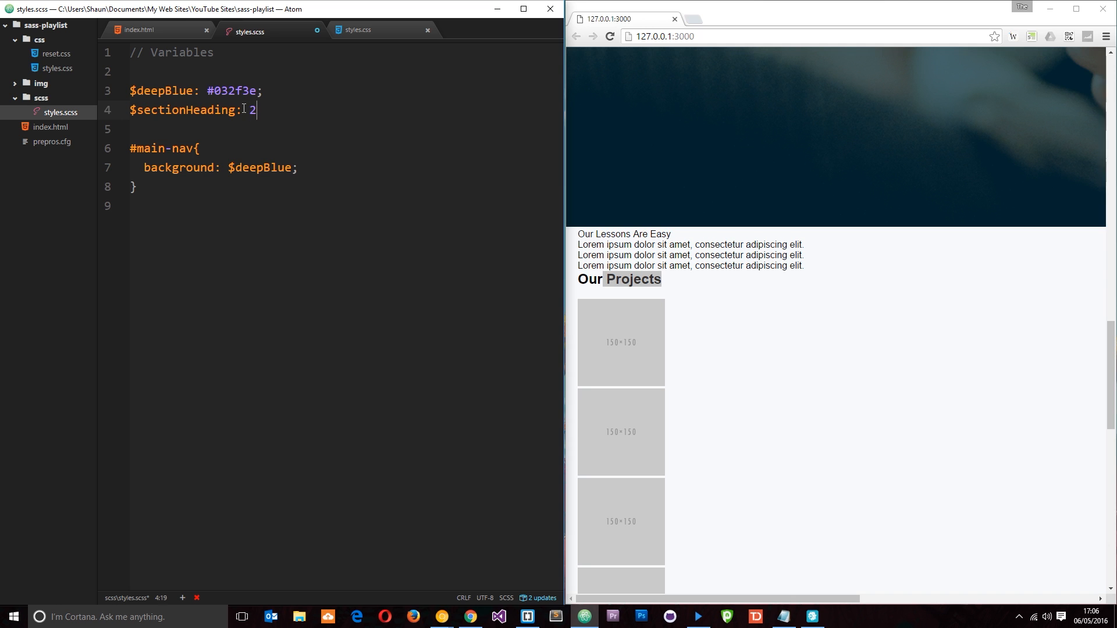
pyautogui.write('4px;')
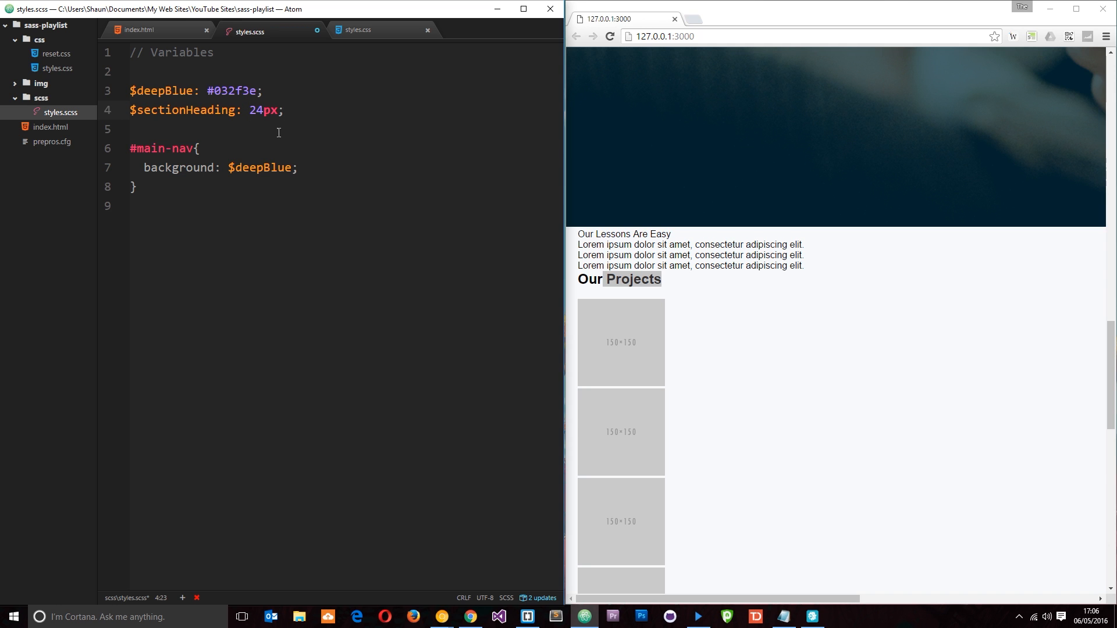
pyautogui.click(137, 30)
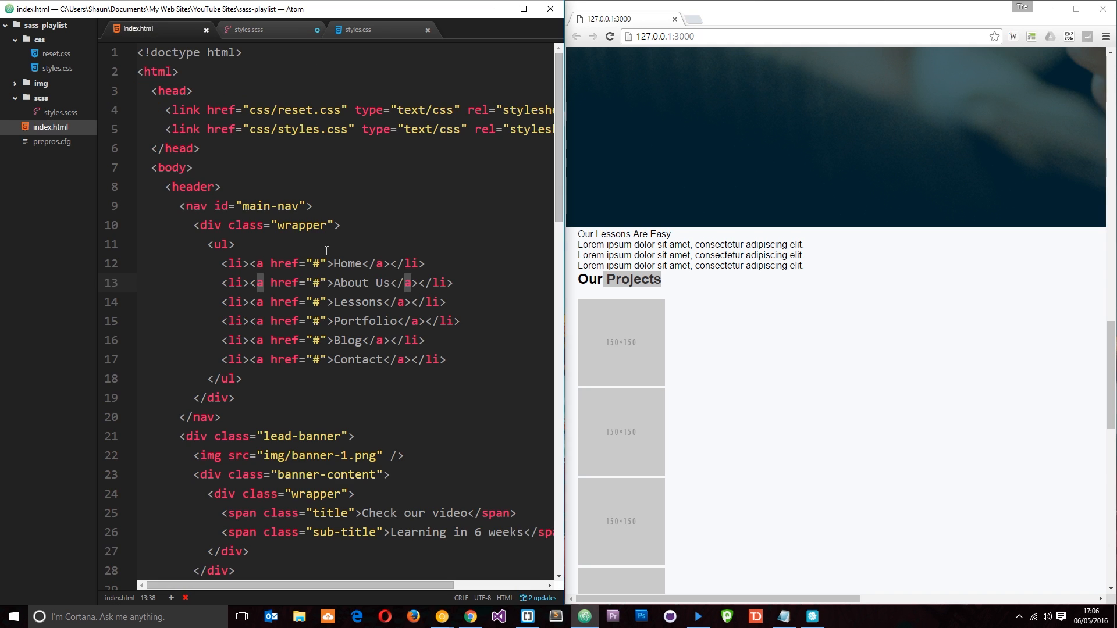
# - Scroll index.html to confirm the section headings are h1 elements, then return to styles.scss
pyautogui.scroll(-3)
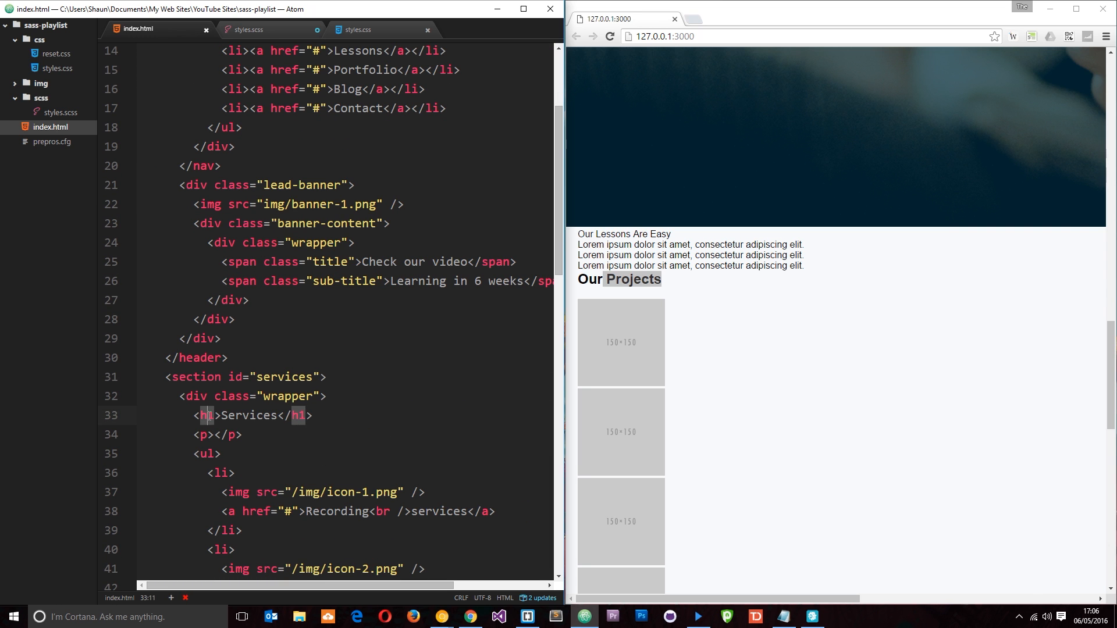
pyautogui.scroll(-3)
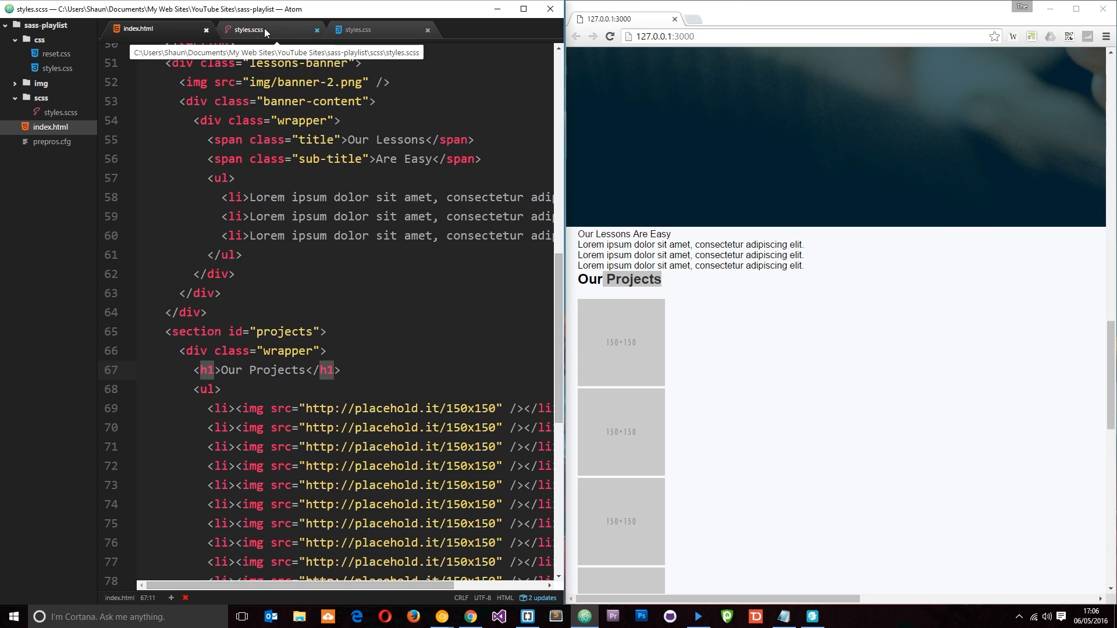
pyautogui.click(248, 29)
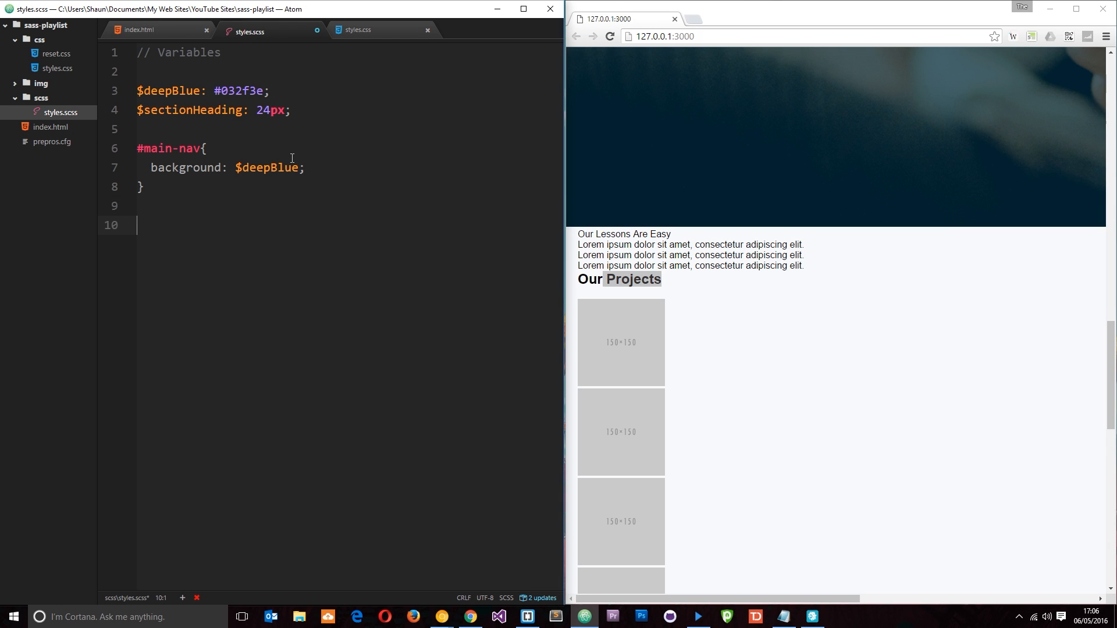
# - Write 'section h1{ font-size: $sectionHeading' on line 10, autocompleting the variable
pyautogui.write('#')
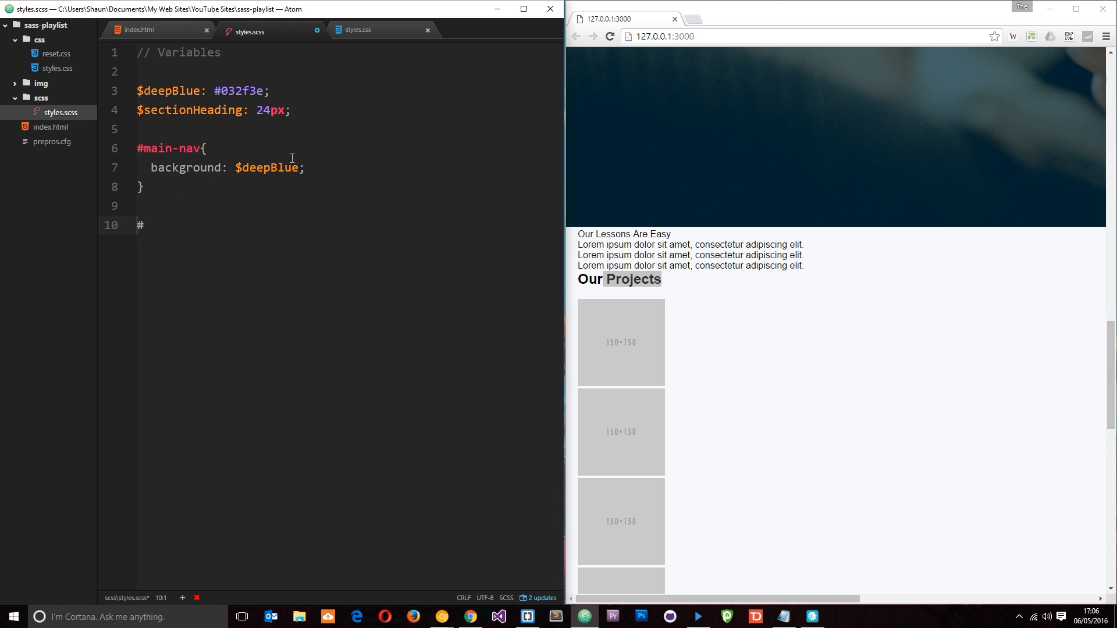
pyautogui.press('Backspace')
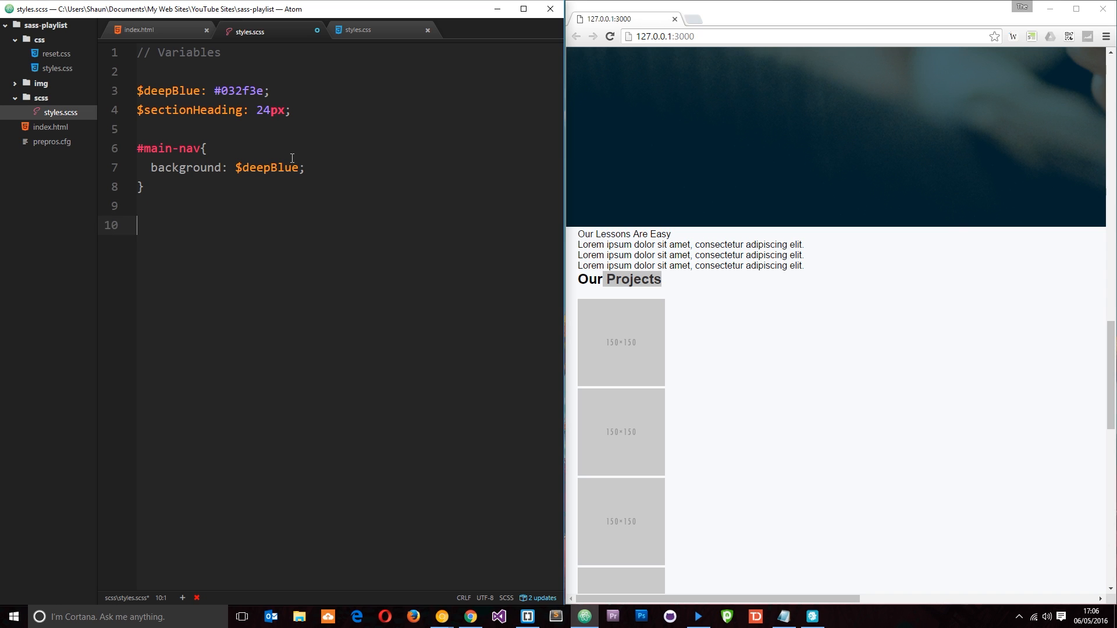
pyautogui.write('section h')
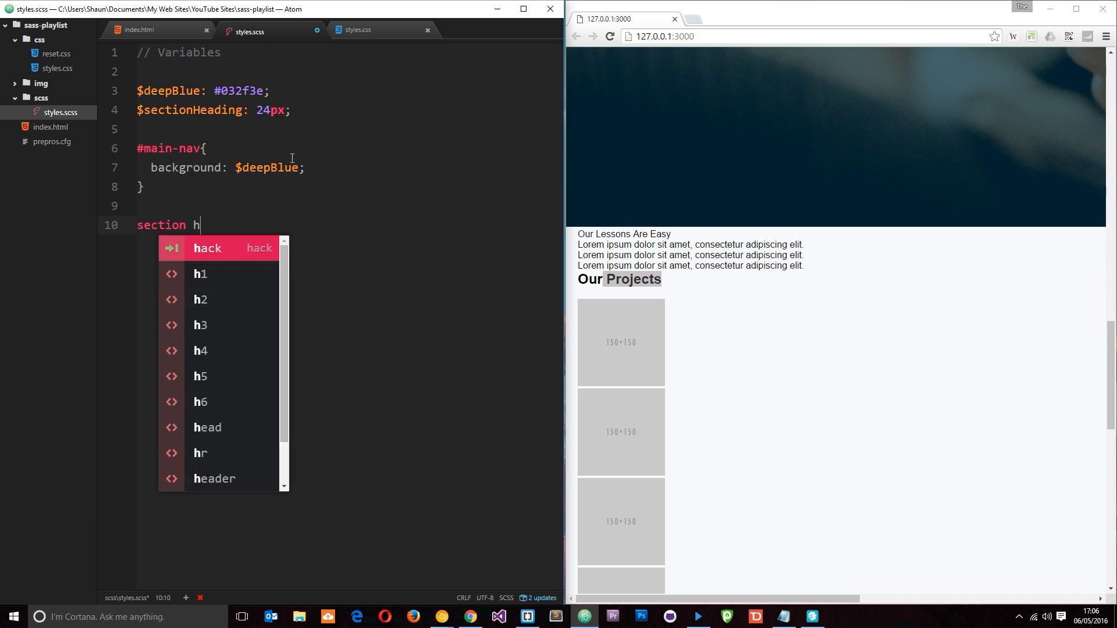
pyautogui.write('1{')
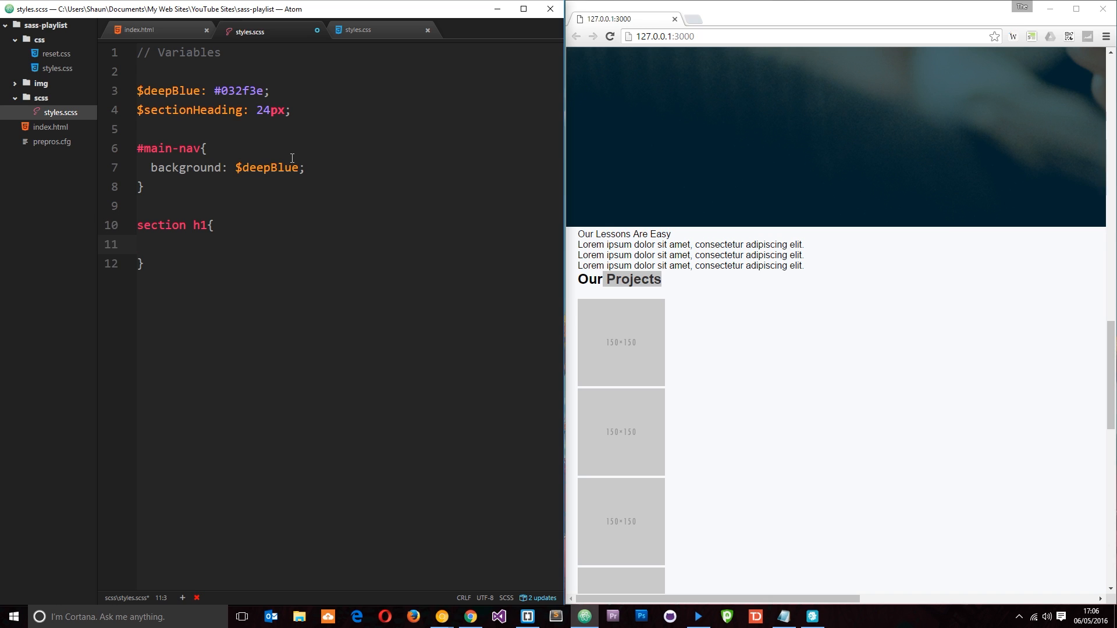
pyautogui.write('font-size')
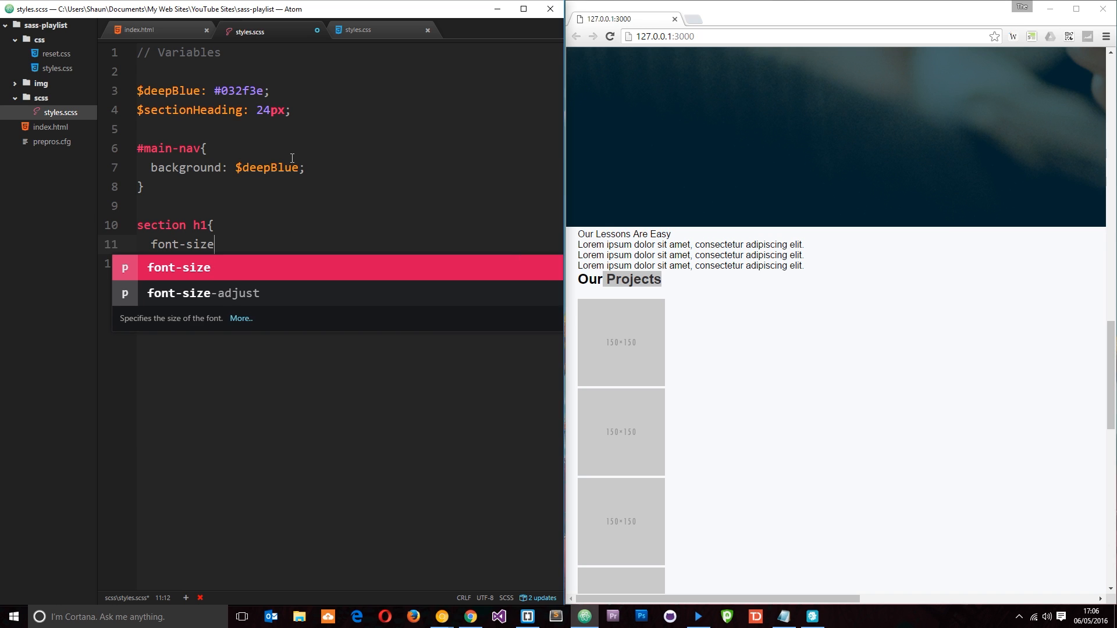
pyautogui.write(': $')
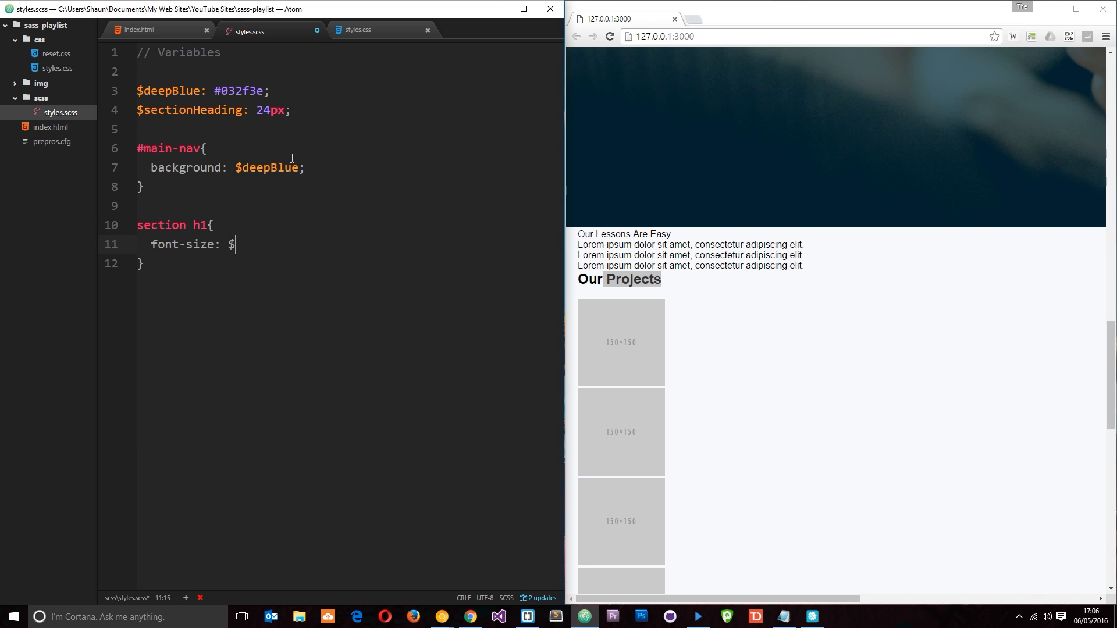
pyautogui.write('sectionHe')
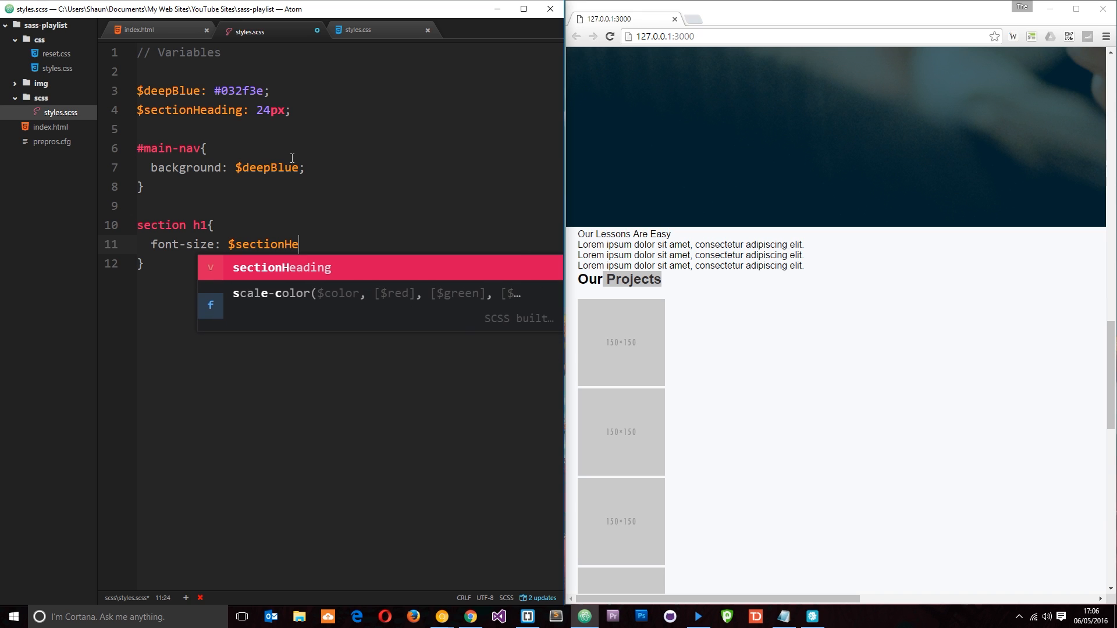
pyautogui.press('Tab')
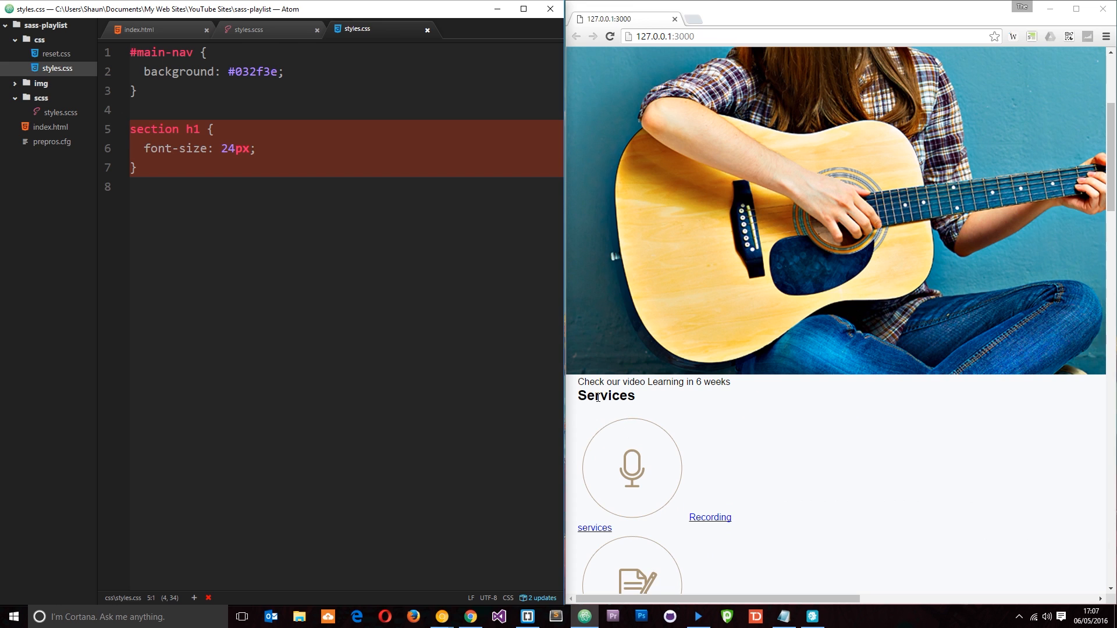
pyautogui.moveTo(248, 29)
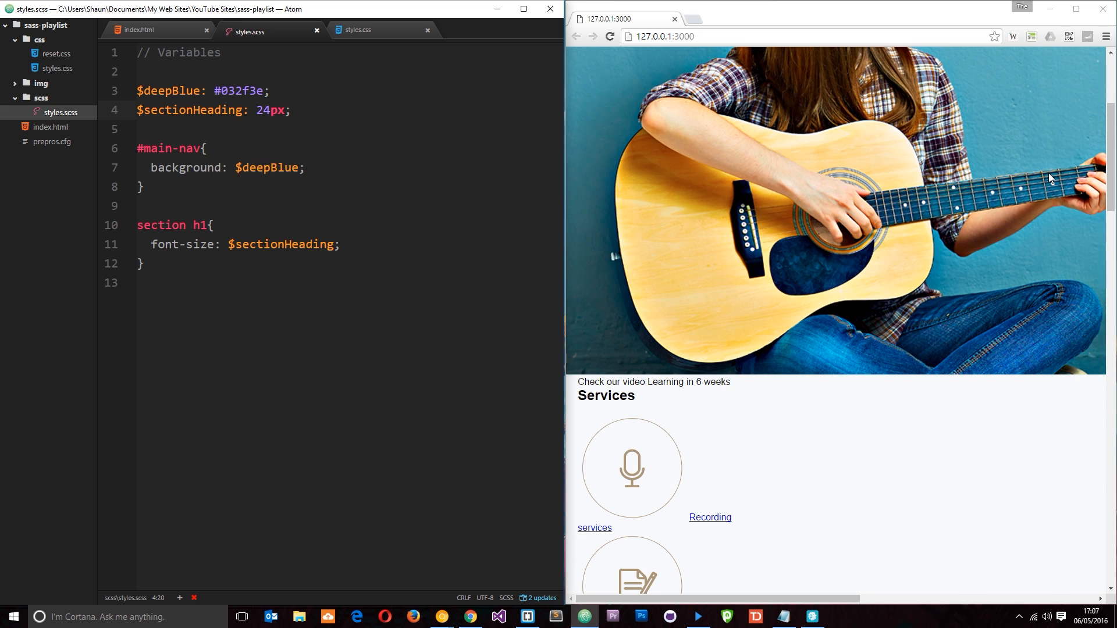
# - Preview $sectionHeading at 28px in styles.css, then start a 'color:' declaration in section h1
pyautogui.write('28')
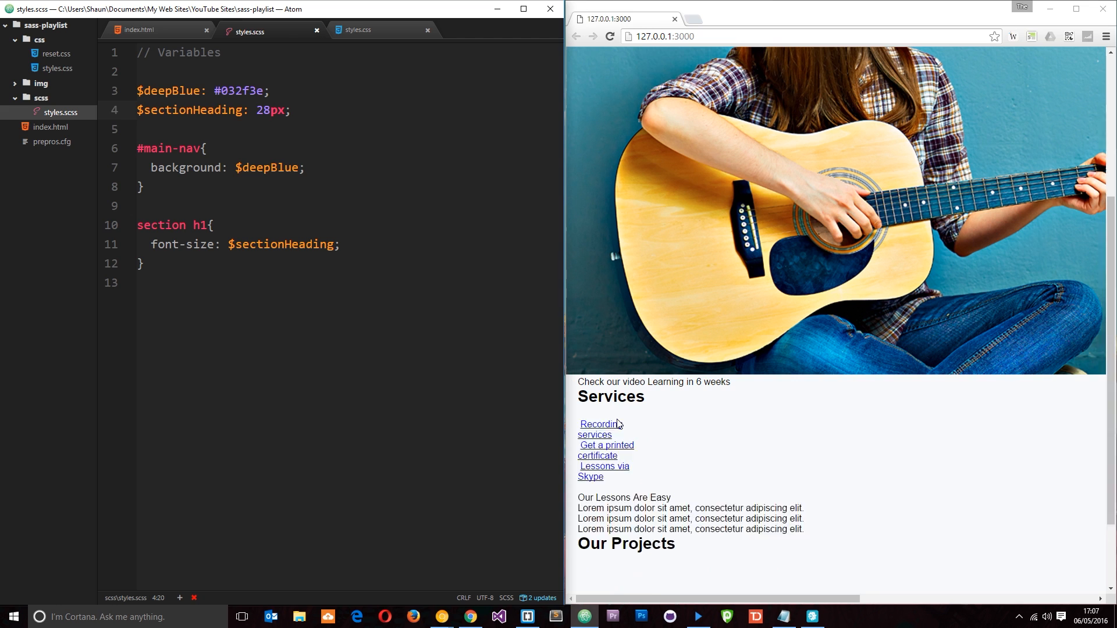
pyautogui.click(355, 29)
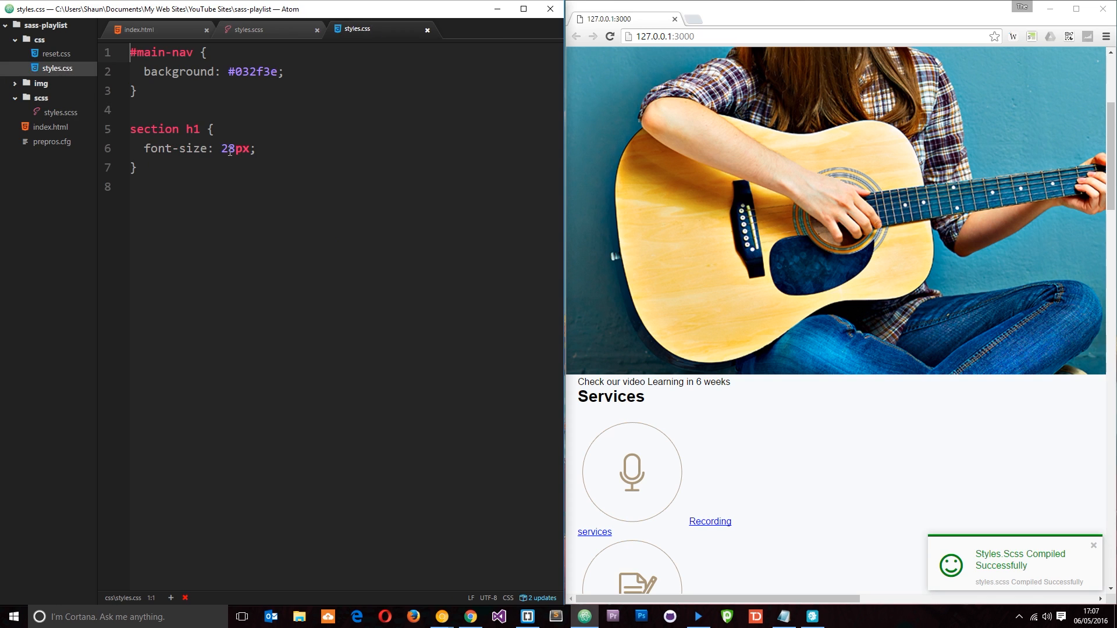
pyautogui.click(256, 29)
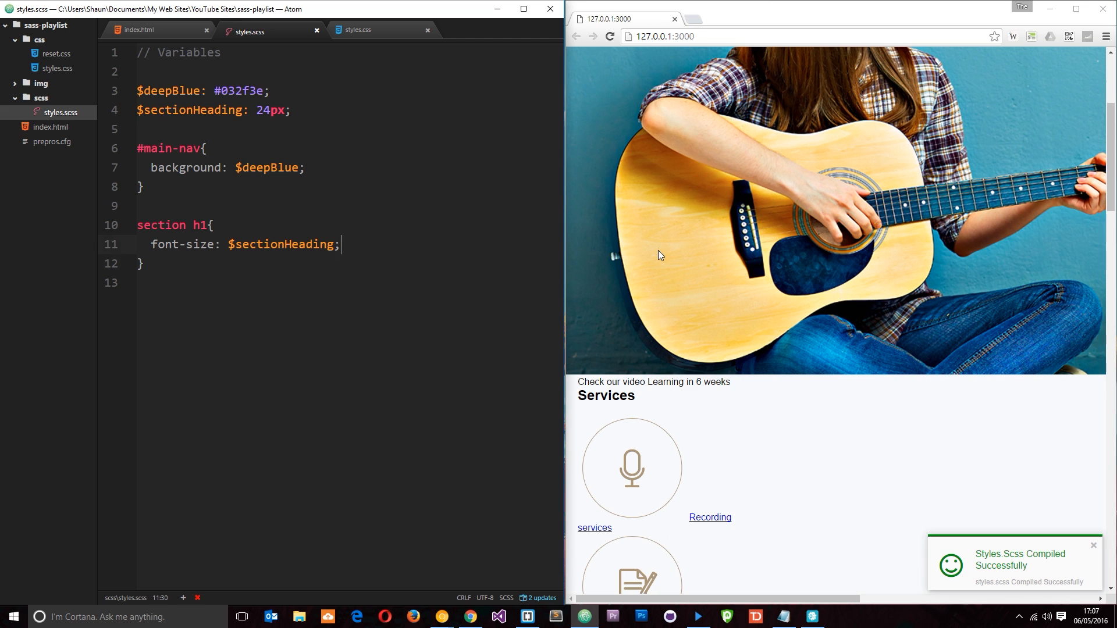
pyautogui.write('color:')
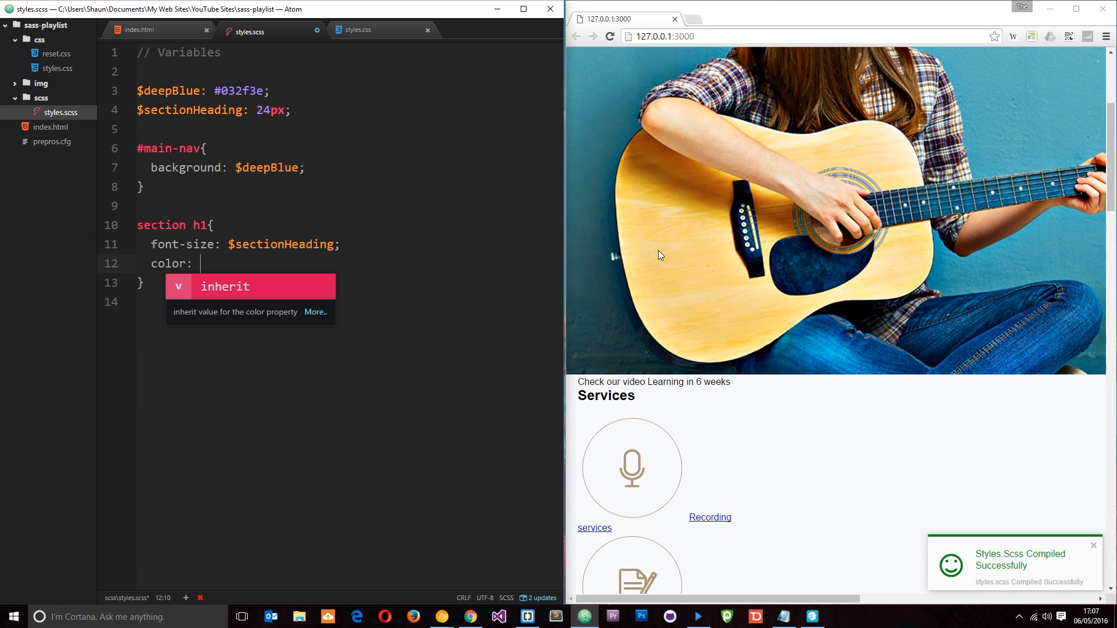
# - Set the section h1 color to $deepBlue and confirm it compiles to #032f3e in styles.css
pyautogui.write('$deepBlue;')
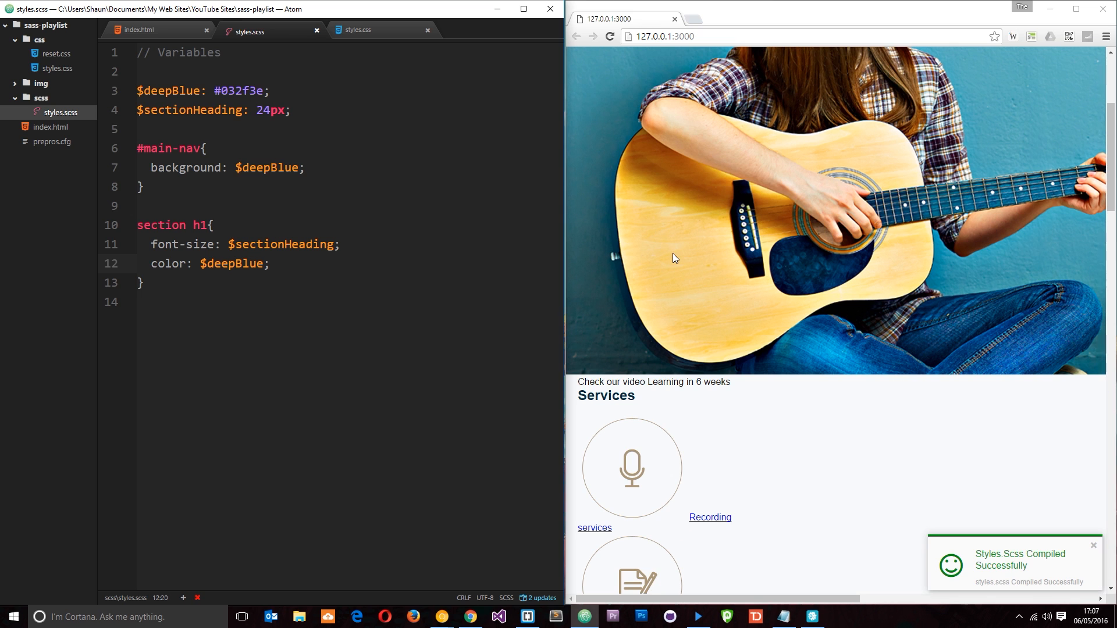
pyautogui.click(355, 30)
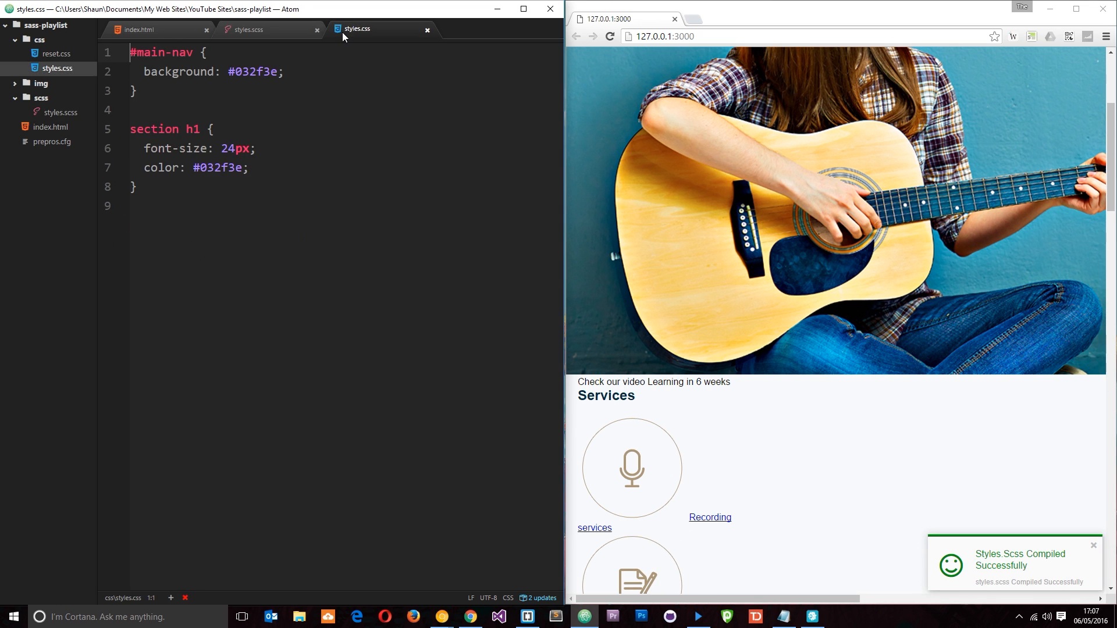
pyautogui.doubleClick(216, 168)
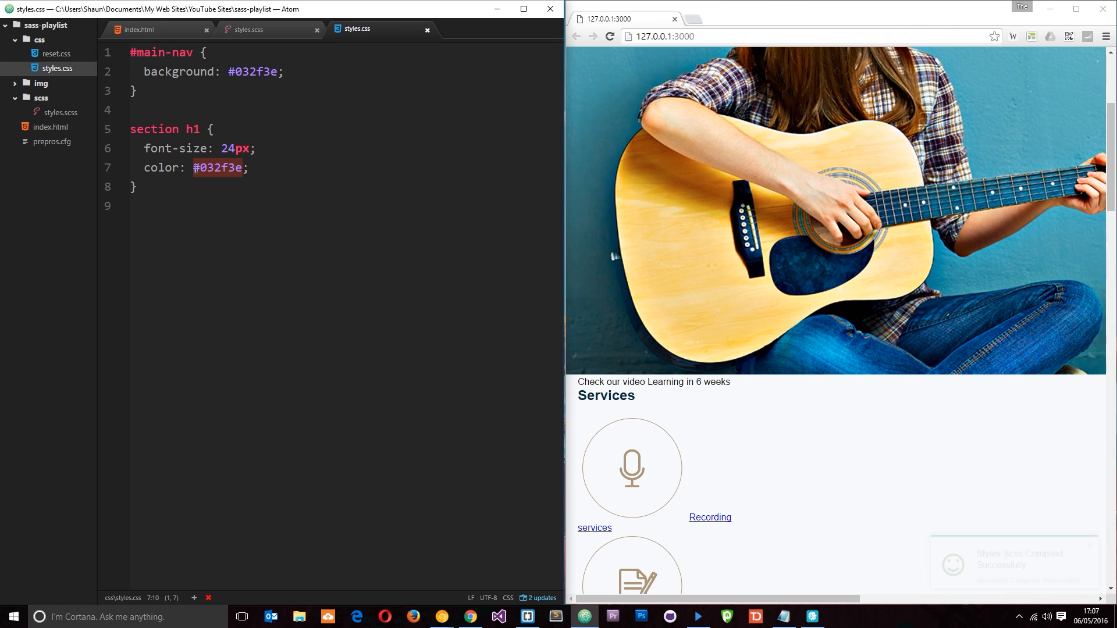
pyautogui.click(245, 30)
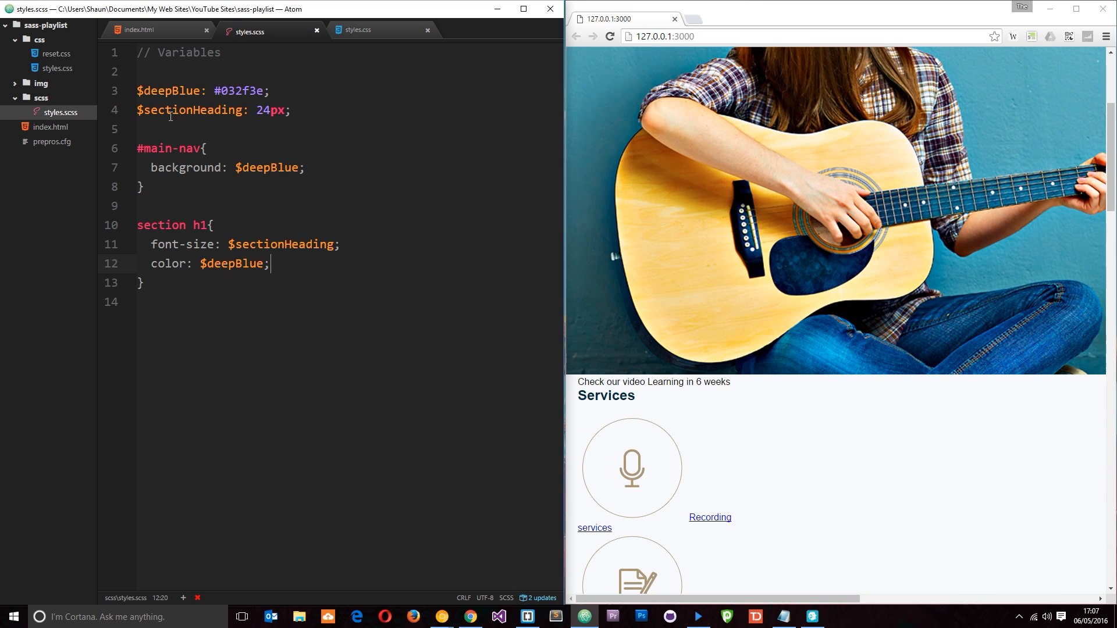
pyautogui.doubleClick(241, 91)
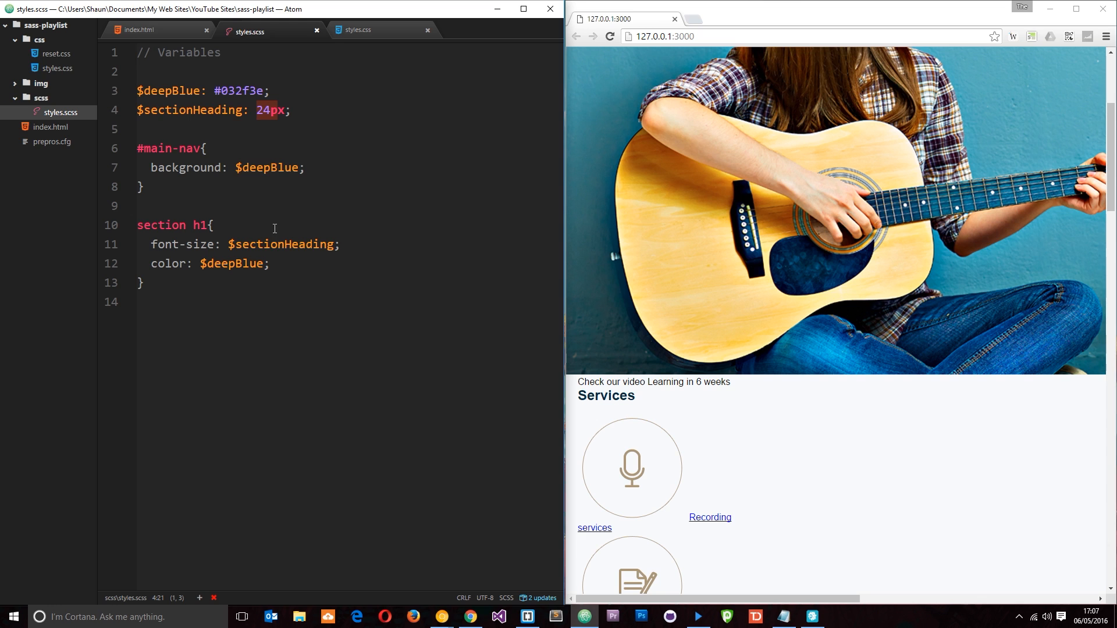
pyautogui.click(221, 263)
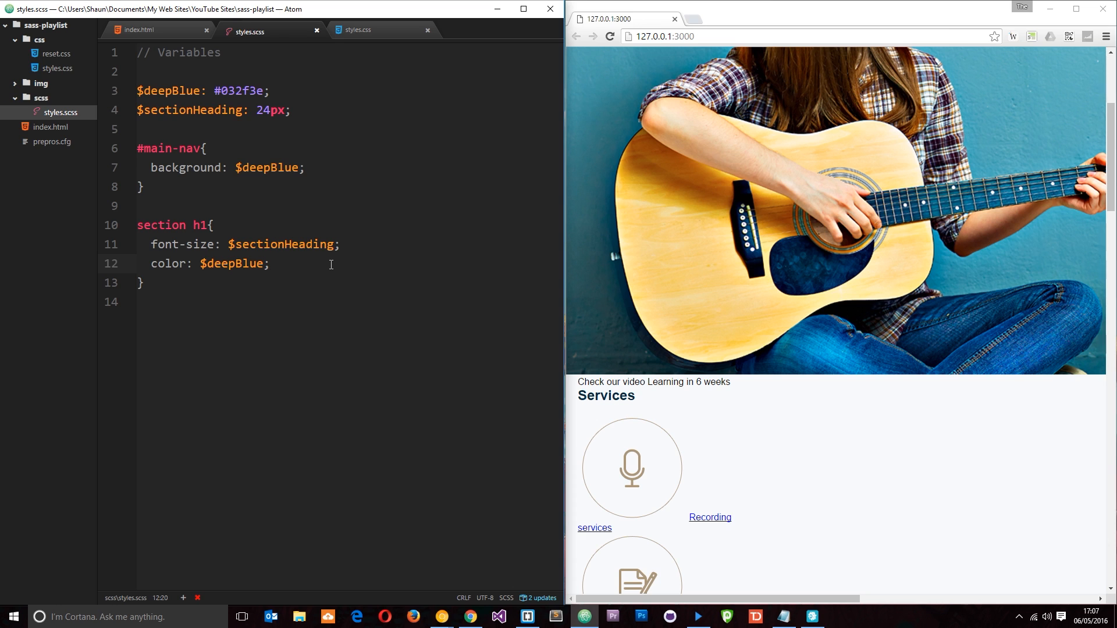
pyautogui.click(271, 263)
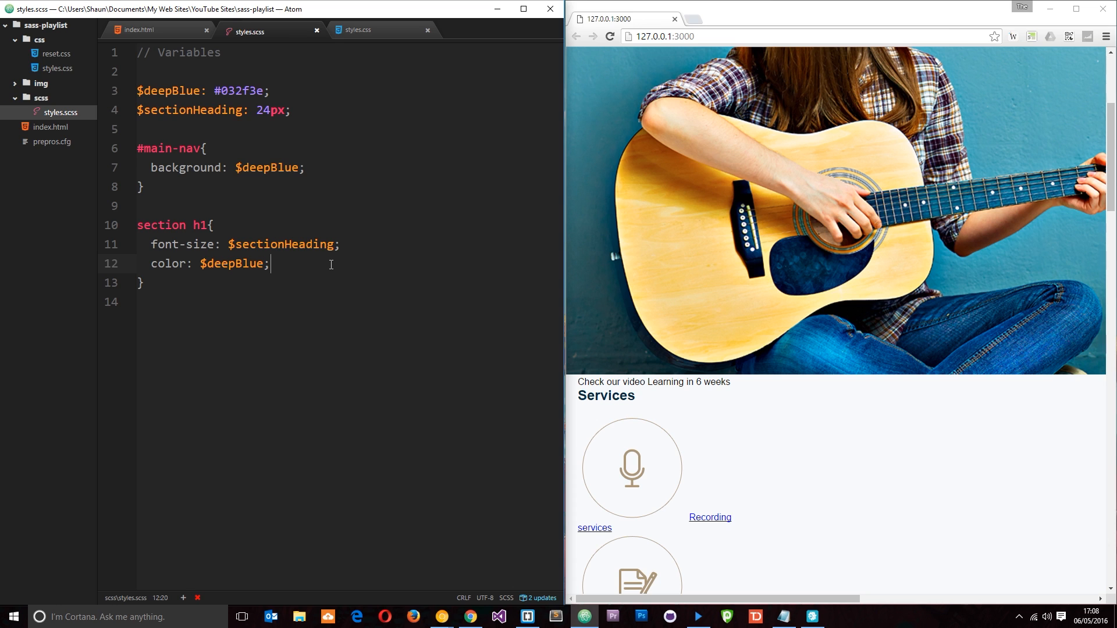